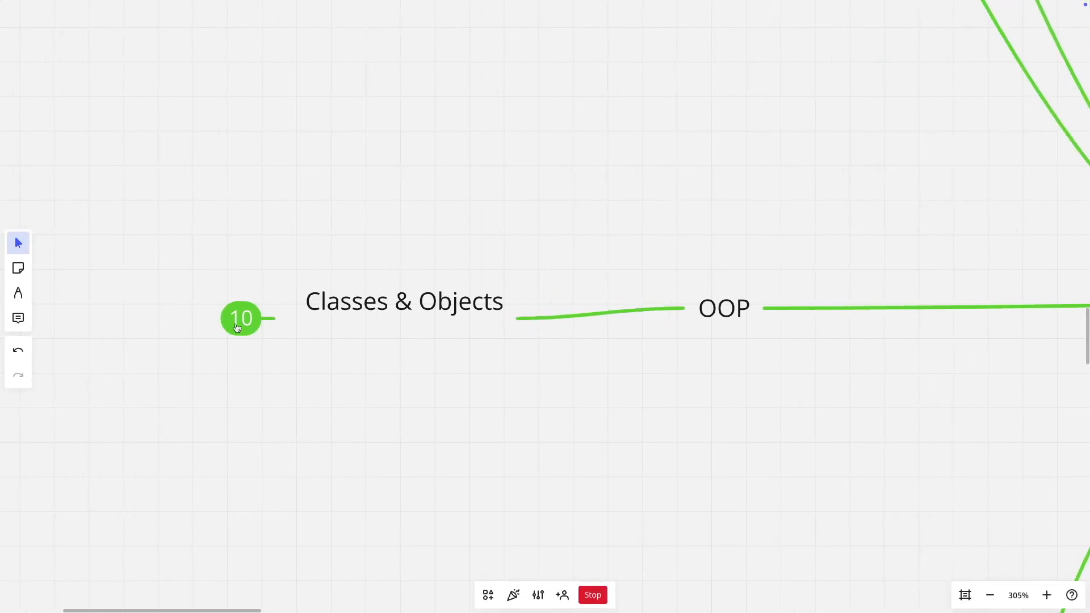
Step: Expand Classes & Objects and pan down to see Constructors through Object Expressions
{"action": "left_click", "coordinate": [241, 319]}
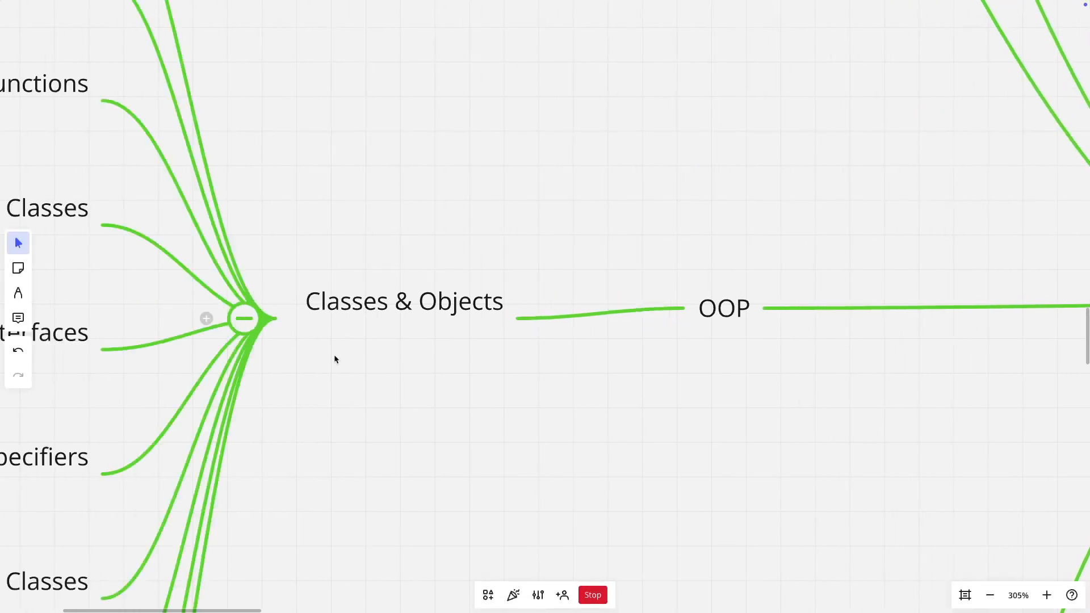
{"action": "left_click_drag", "start_coordinate": [334, 359], "coordinate": [491, 378]}
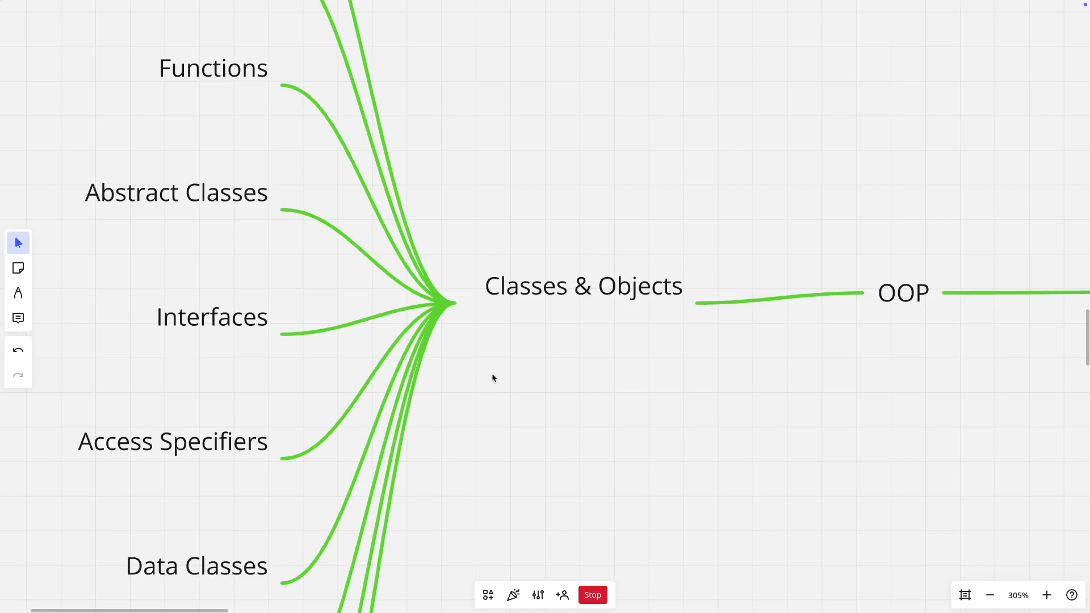
{"action": "mouse_move", "coordinate": [502, 370]}
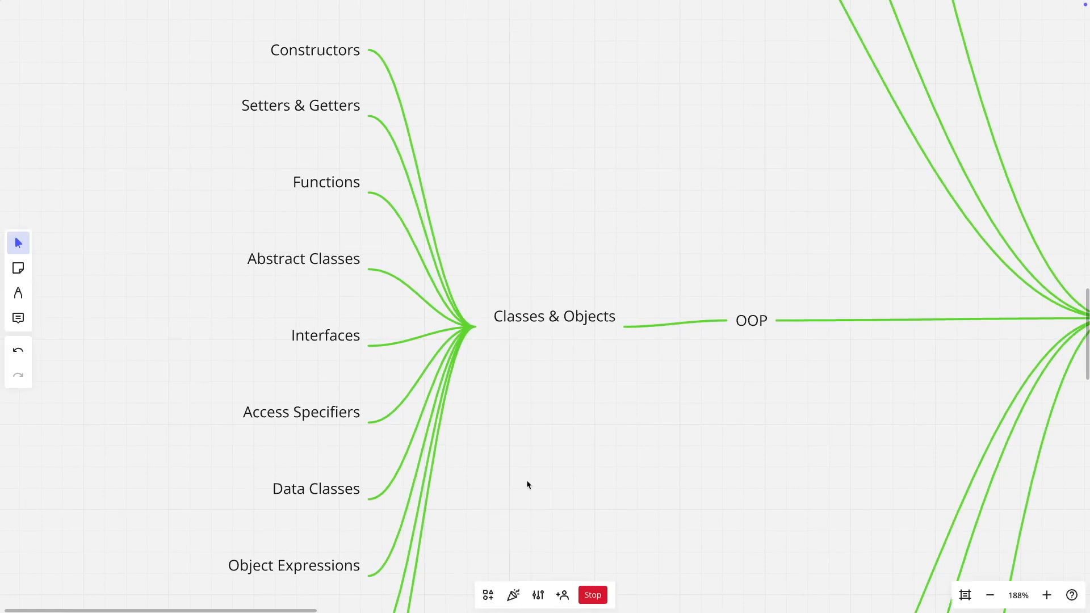
{"action": "scroll", "scroll_direction": "down", "scroll_amount": 3}
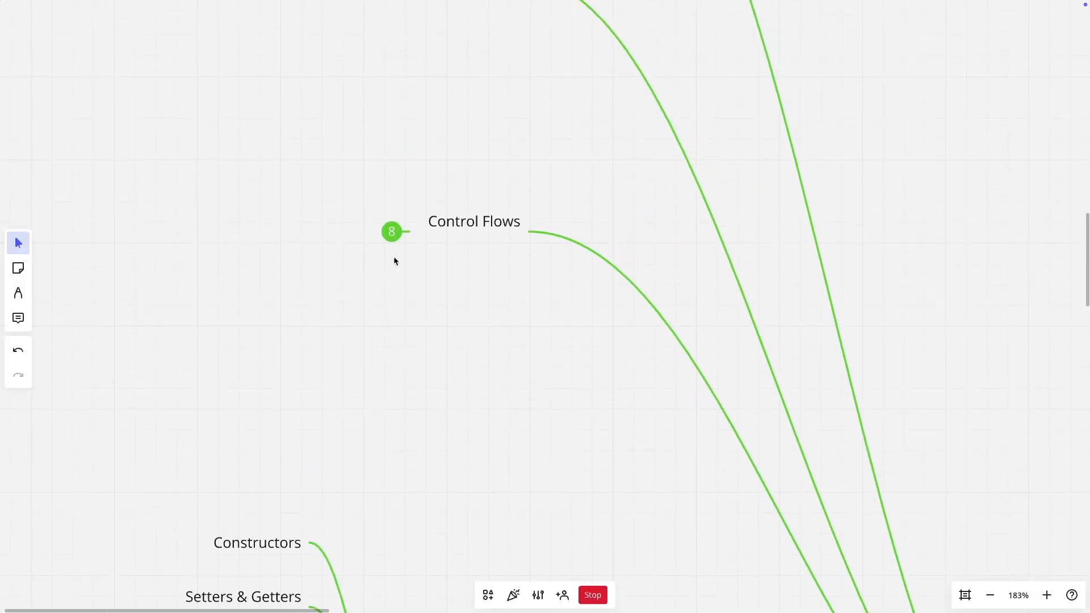
Step: Expand Control Flows to show if/if else, When and Loops, then expand Loops
{"action": "left_click", "coordinate": [391, 231]}
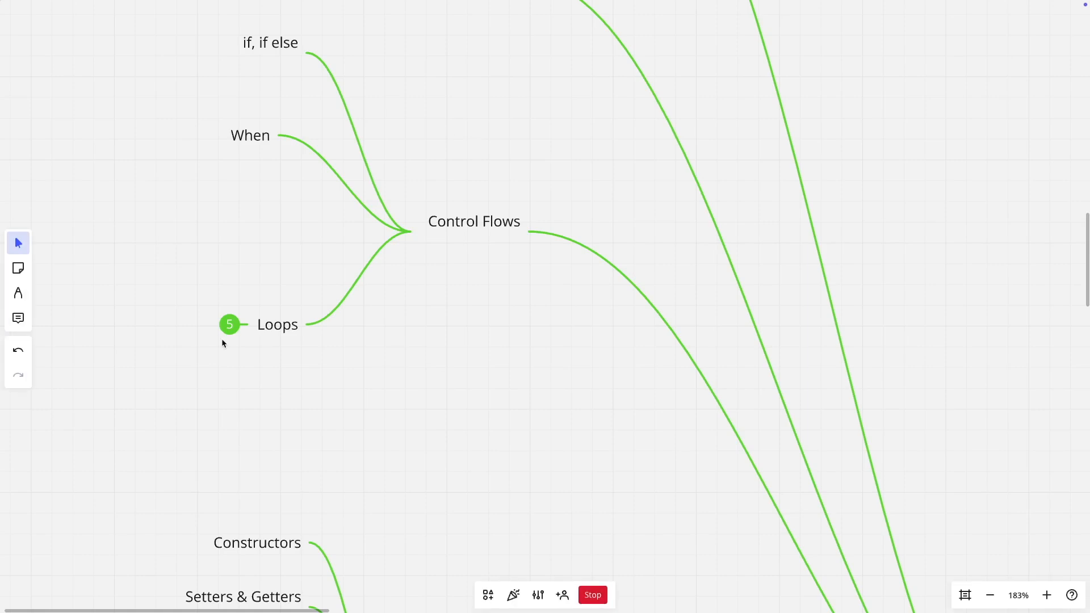
{"action": "left_click", "coordinate": [229, 325]}
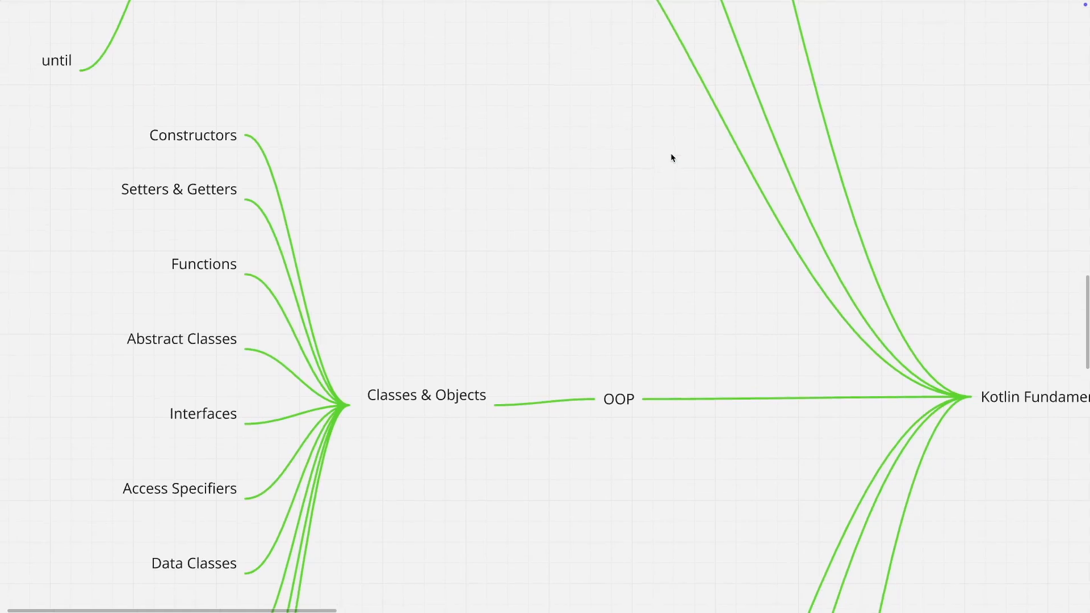
Step: Scroll down to bring Lambdas, Collections and Operations into view
{"action": "scroll", "scroll_direction": "down", "scroll_amount": 3}
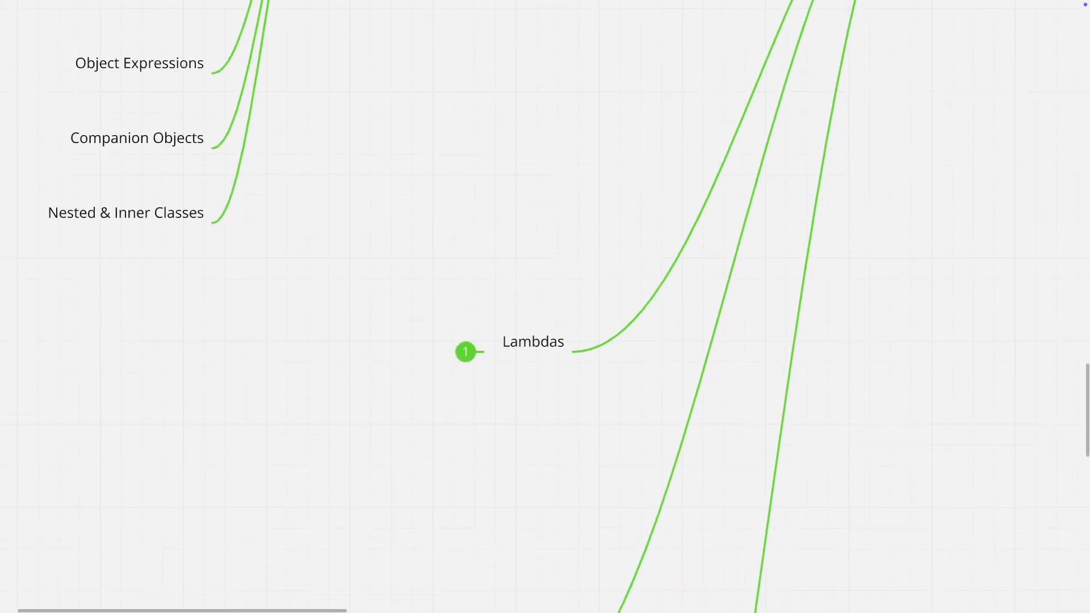
{"action": "scroll", "scroll_direction": "down", "scroll_amount": 3}
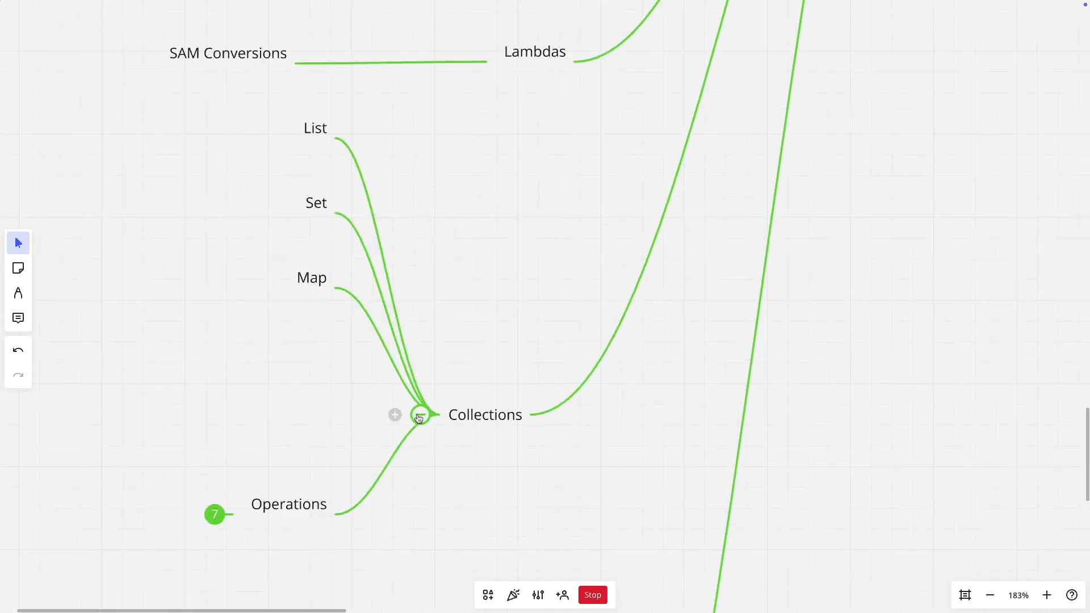
{"action": "mouse_move", "coordinate": [328, 134]}
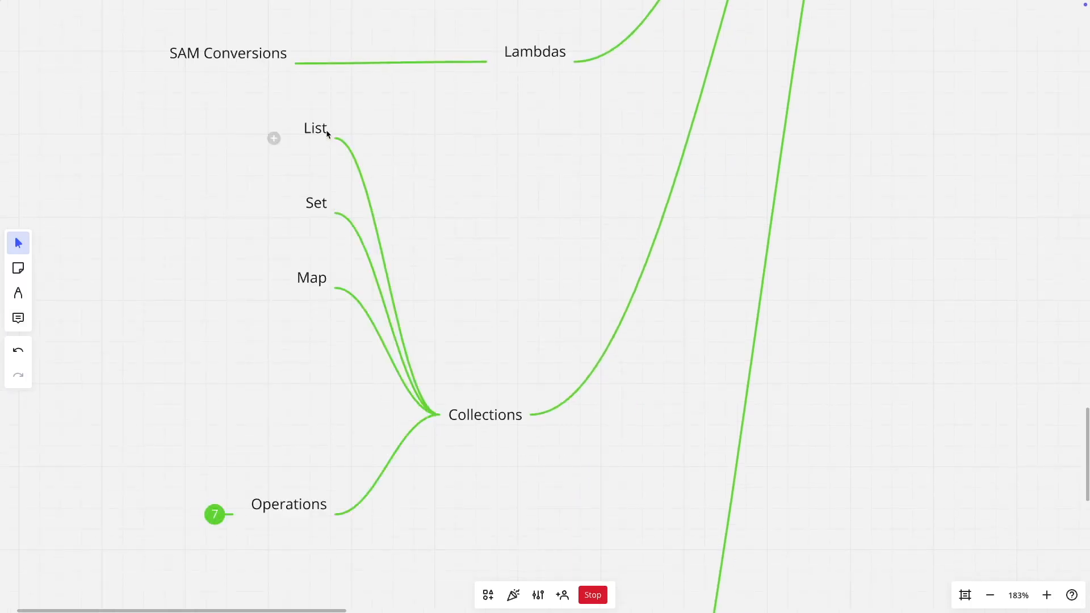
{"action": "mouse_move", "coordinate": [318, 157]}
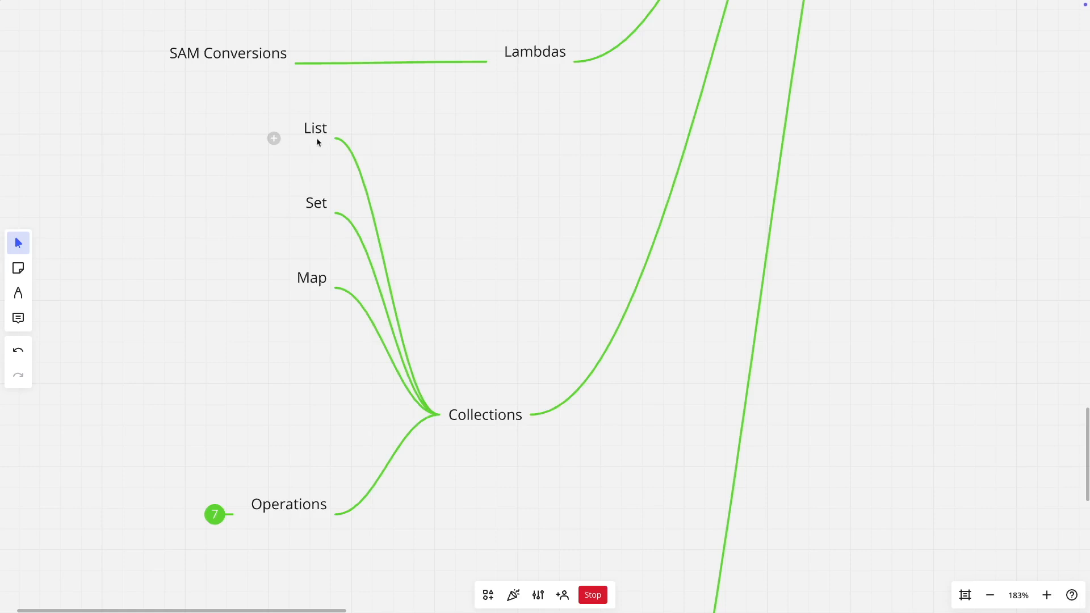
{"action": "mouse_move", "coordinate": [217, 524]}
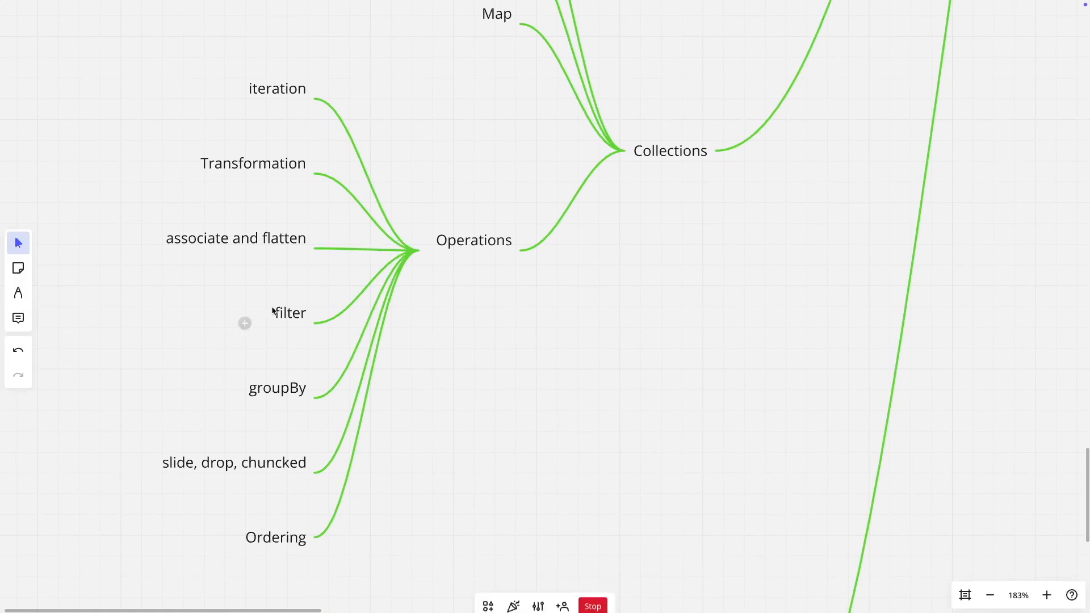
{"action": "mouse_move", "coordinate": [244, 232]}
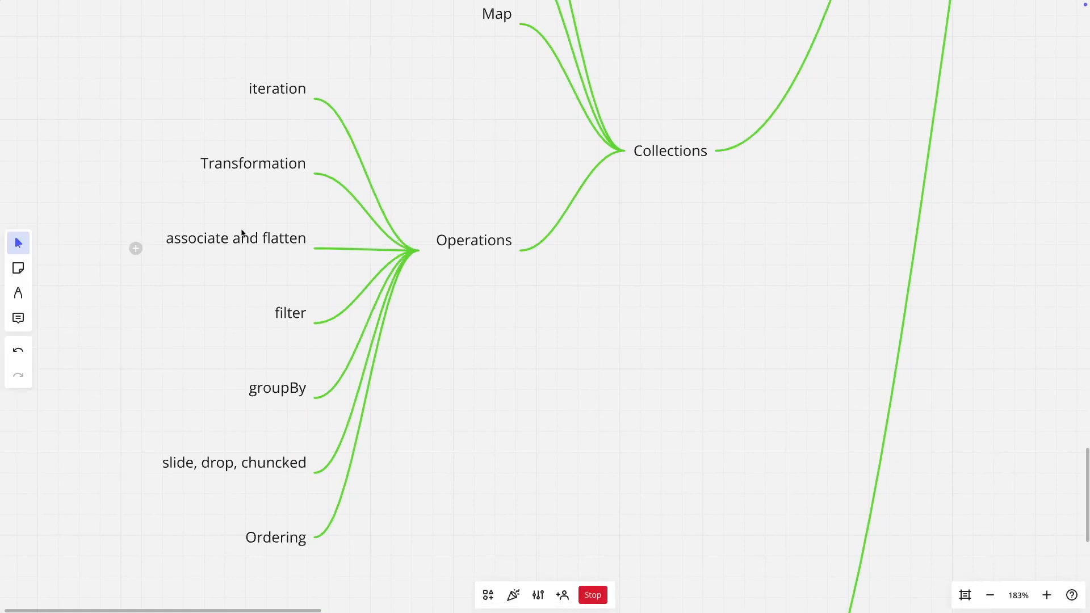
{"action": "mouse_move", "coordinate": [244, 273]}
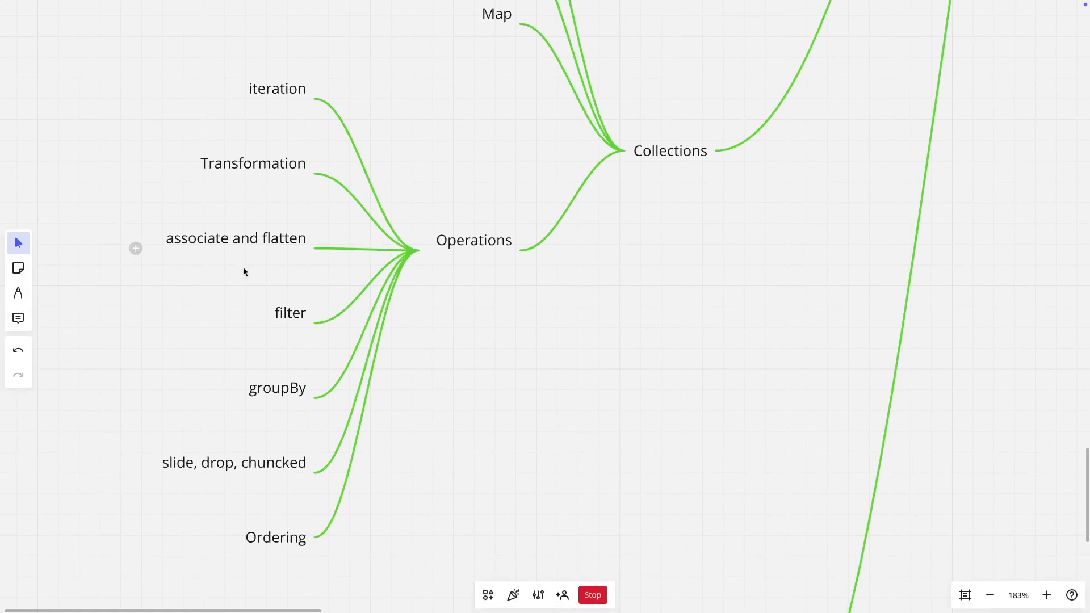
{"action": "mouse_move", "coordinate": [264, 316]}
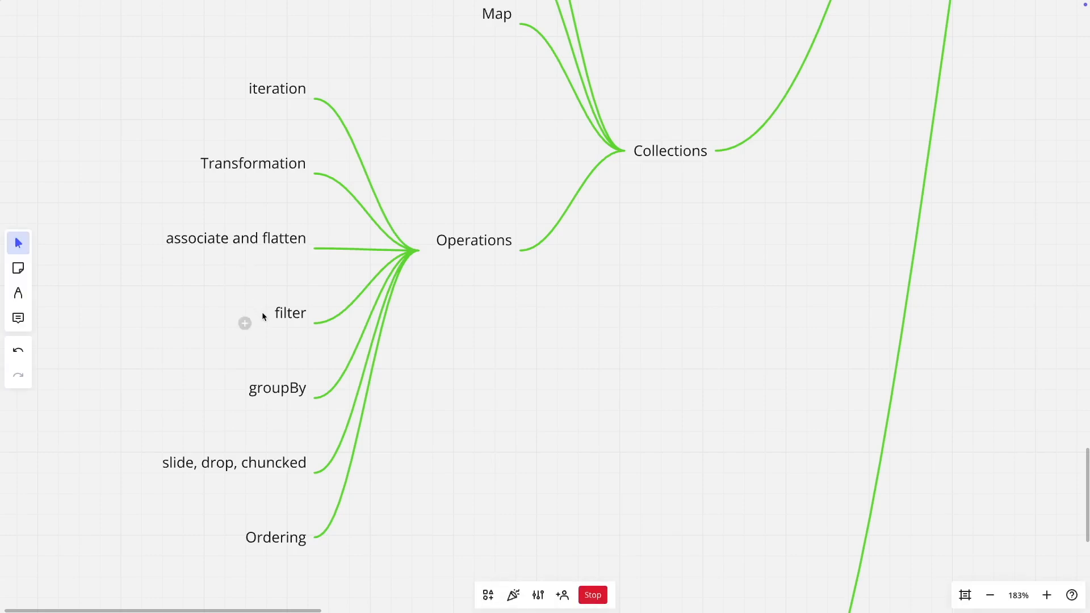
{"action": "mouse_move", "coordinate": [165, 495]}
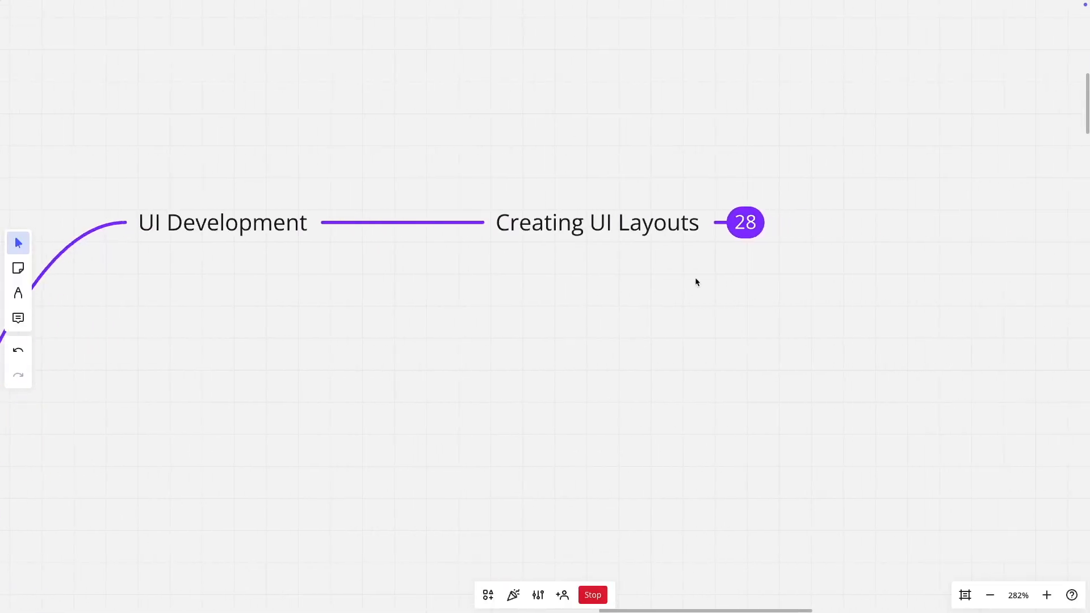
Step: Expand Activity and Fragments under Creating UI Layouts, revealing lifecycles, RecyclerView and dialogs
{"action": "scroll", "scroll_direction": "down", "scroll_amount": 3}
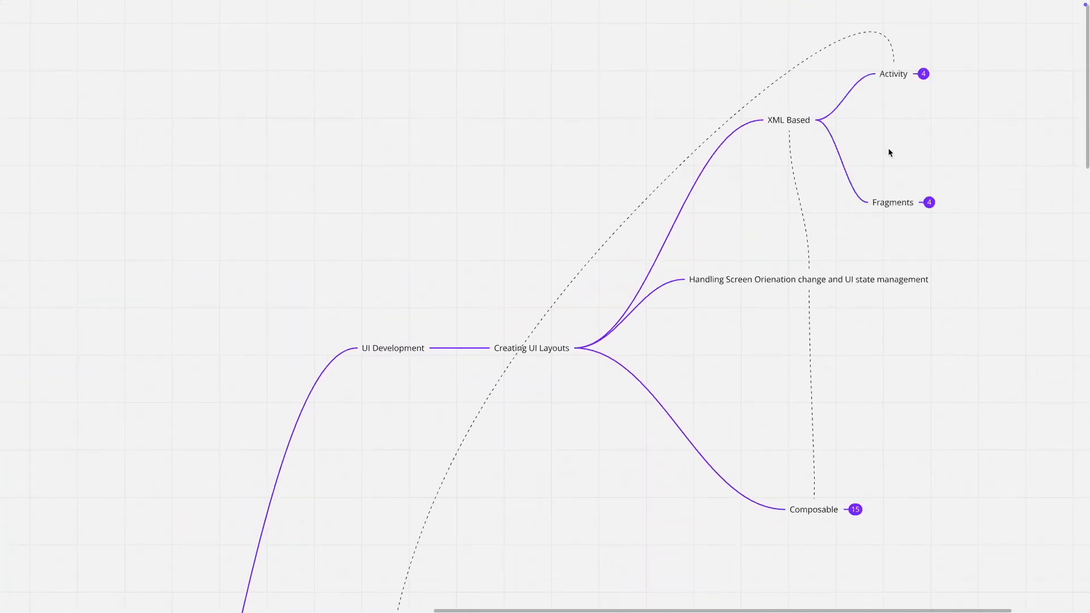
{"action": "left_click", "coordinate": [925, 74]}
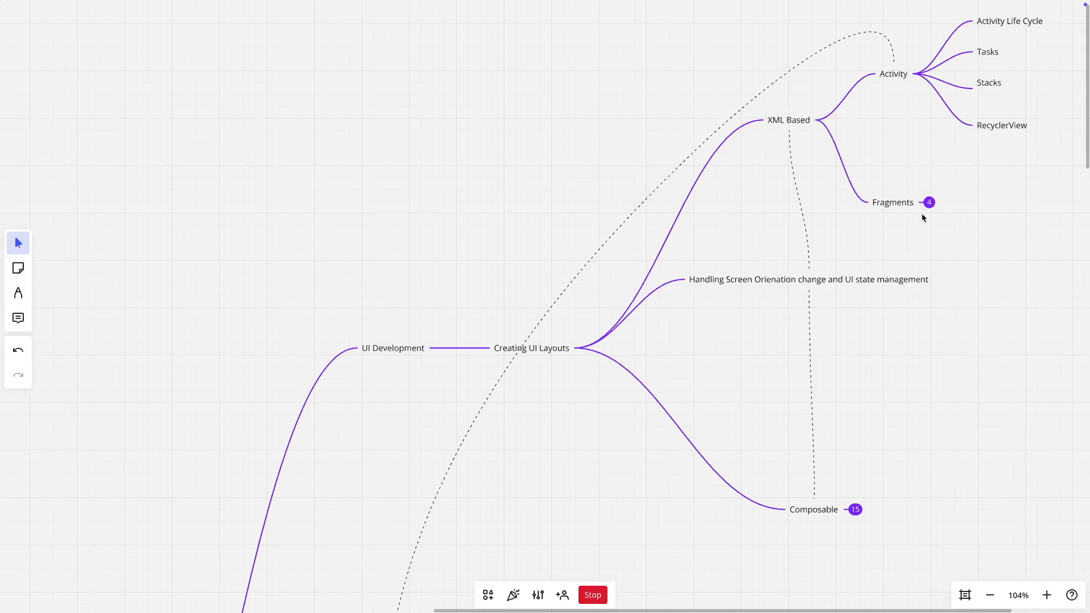
{"action": "left_click", "coordinate": [930, 202]}
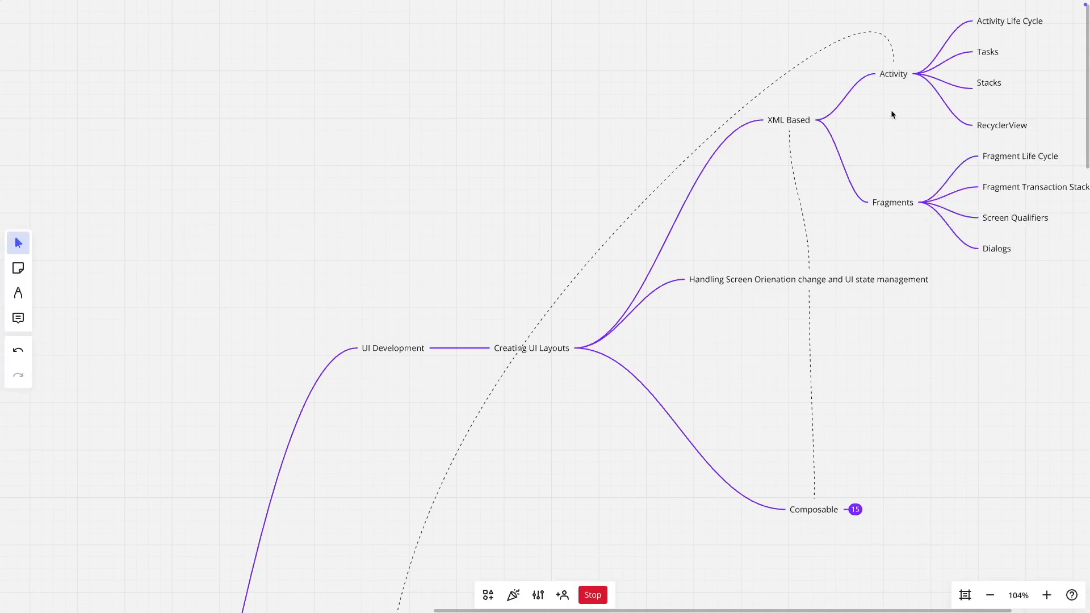
{"action": "mouse_move", "coordinate": [788, 126]}
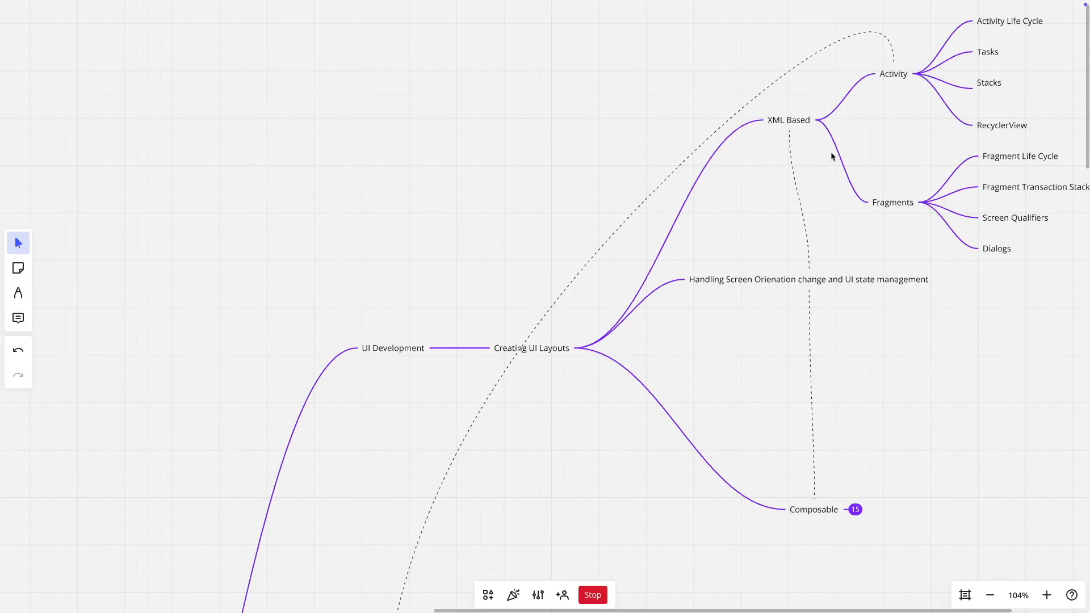
{"action": "mouse_move", "coordinate": [782, 400]}
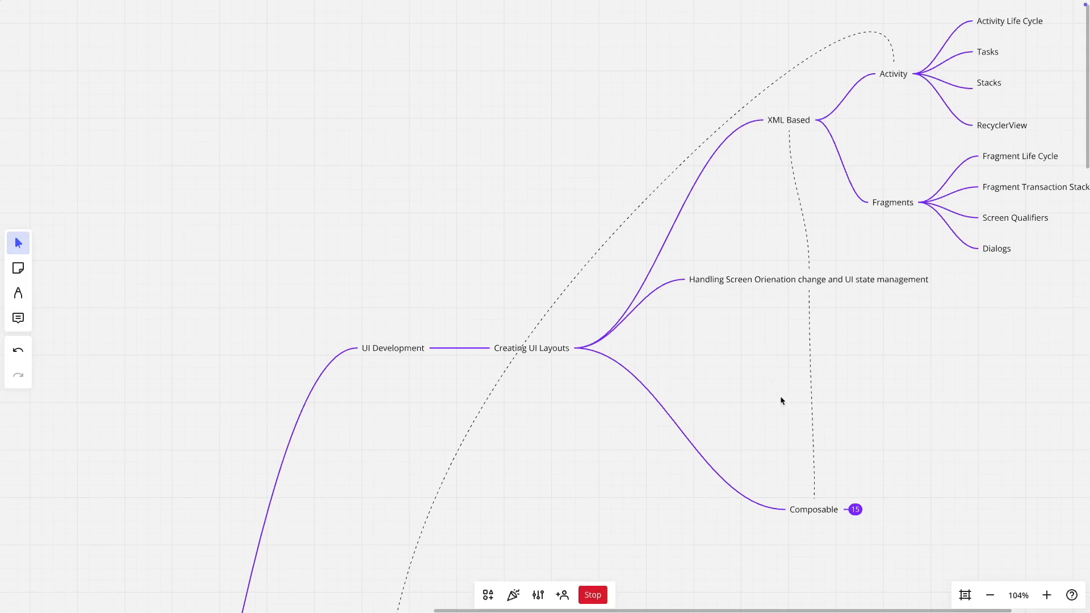
{"action": "mouse_move", "coordinate": [853, 521]}
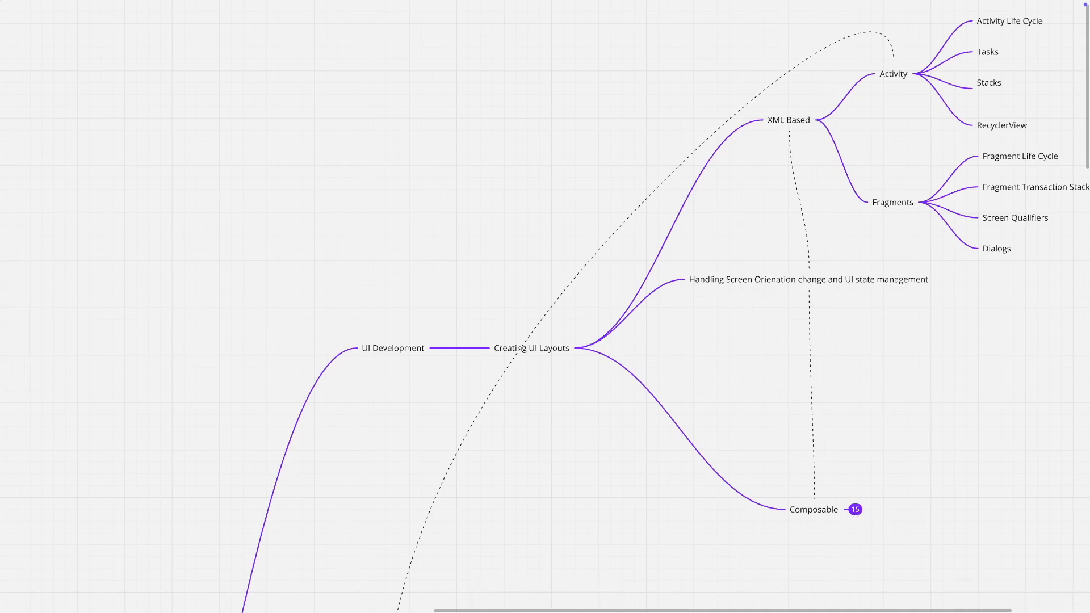
{"action": "left_click", "coordinate": [857, 510]}
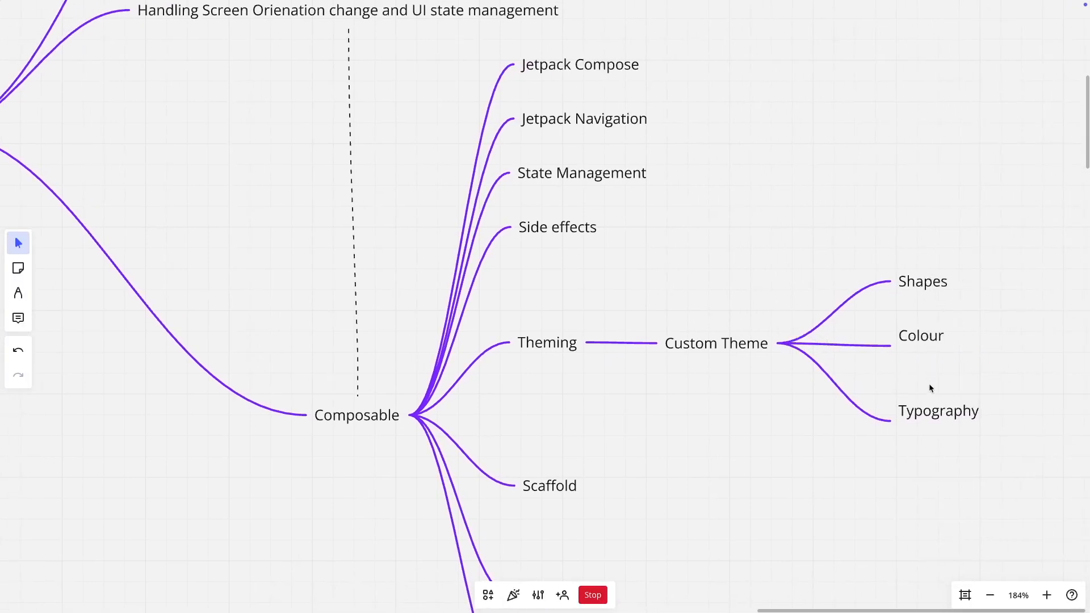
Step: Expand Layouts under Composable to show Constraint and Barrier & Chains
{"action": "scroll", "scroll_direction": "down", "scroll_amount": 3}
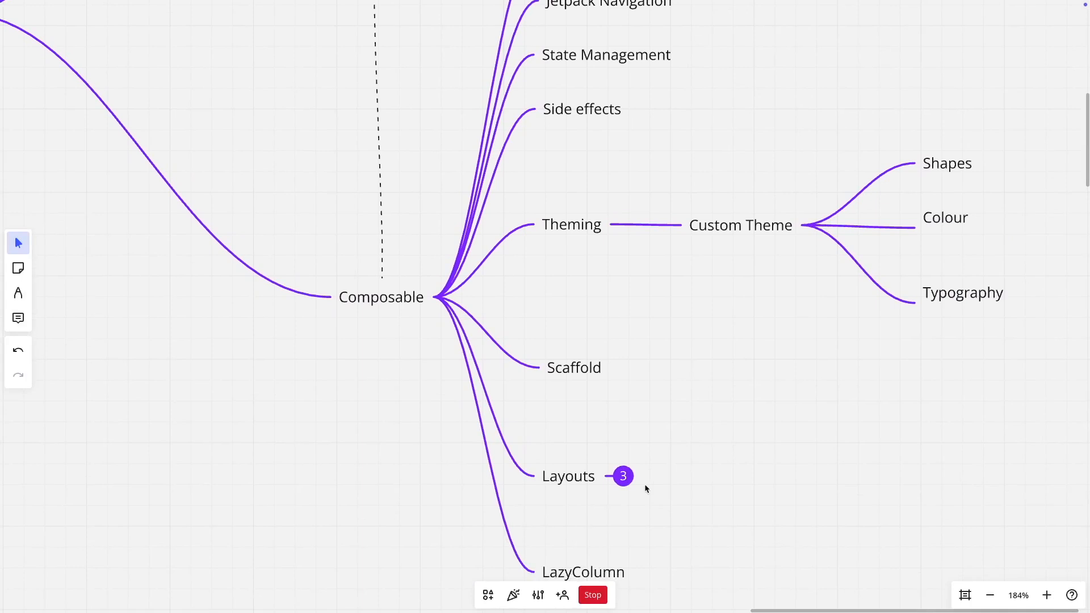
{"action": "left_click", "coordinate": [621, 476]}
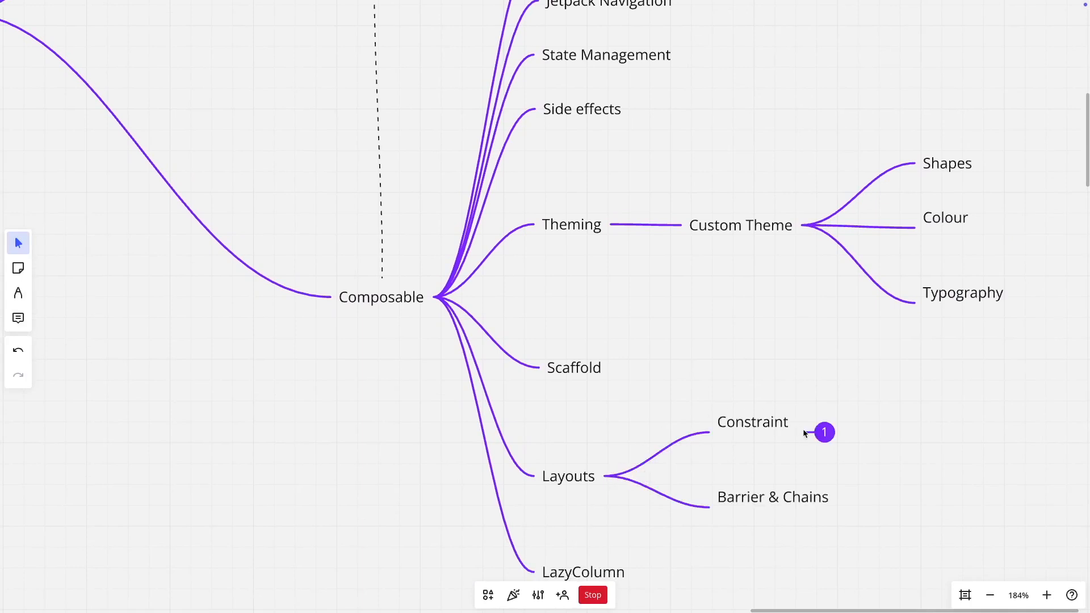
{"action": "mouse_move", "coordinate": [830, 434]}
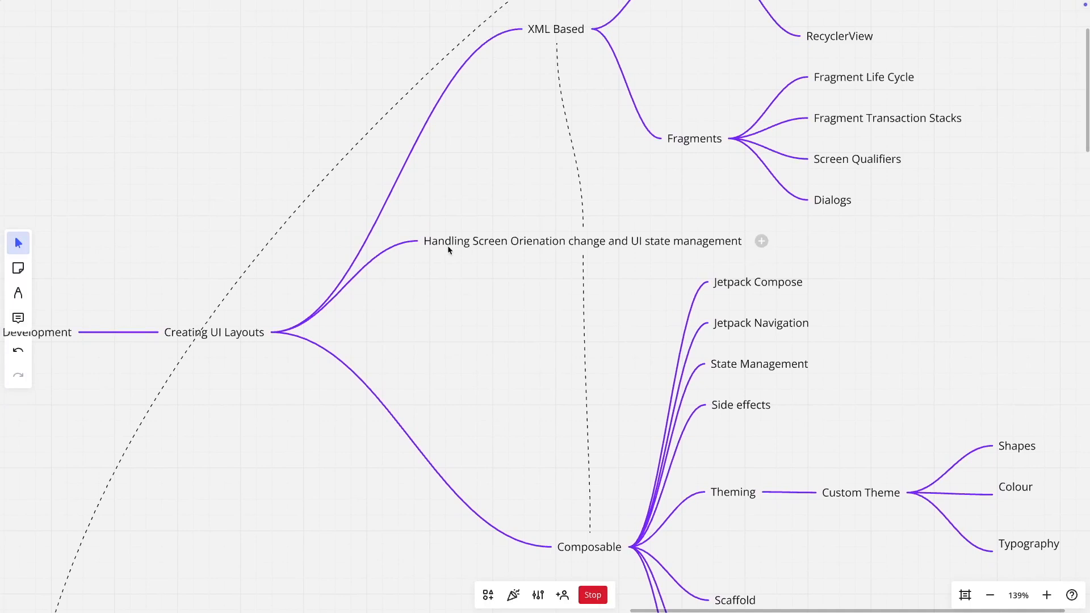
{"action": "mouse_move", "coordinate": [665, 262]}
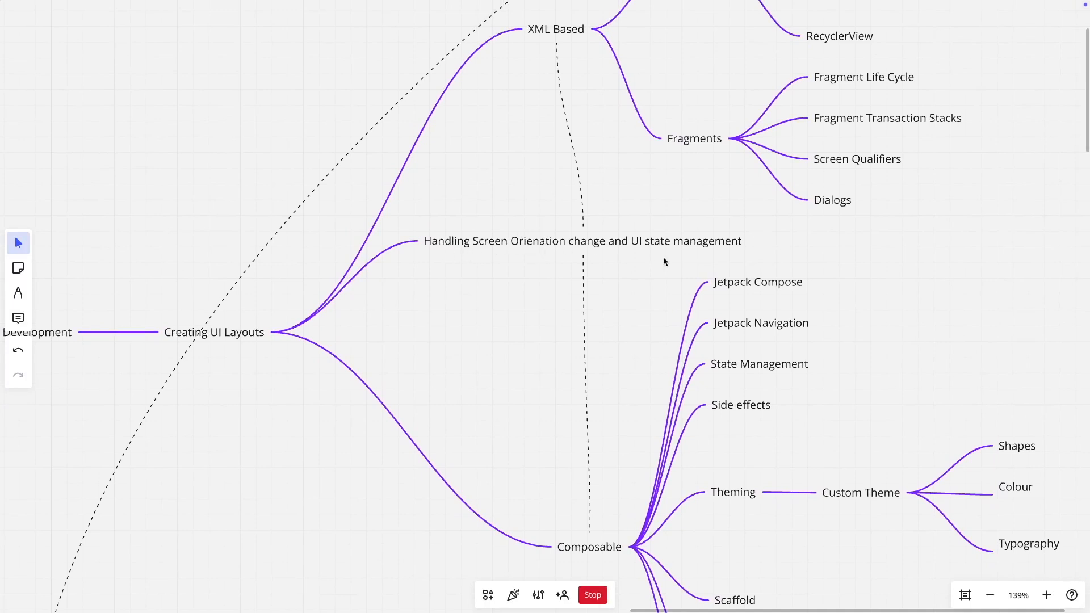
{"action": "mouse_move", "coordinate": [473, 253]}
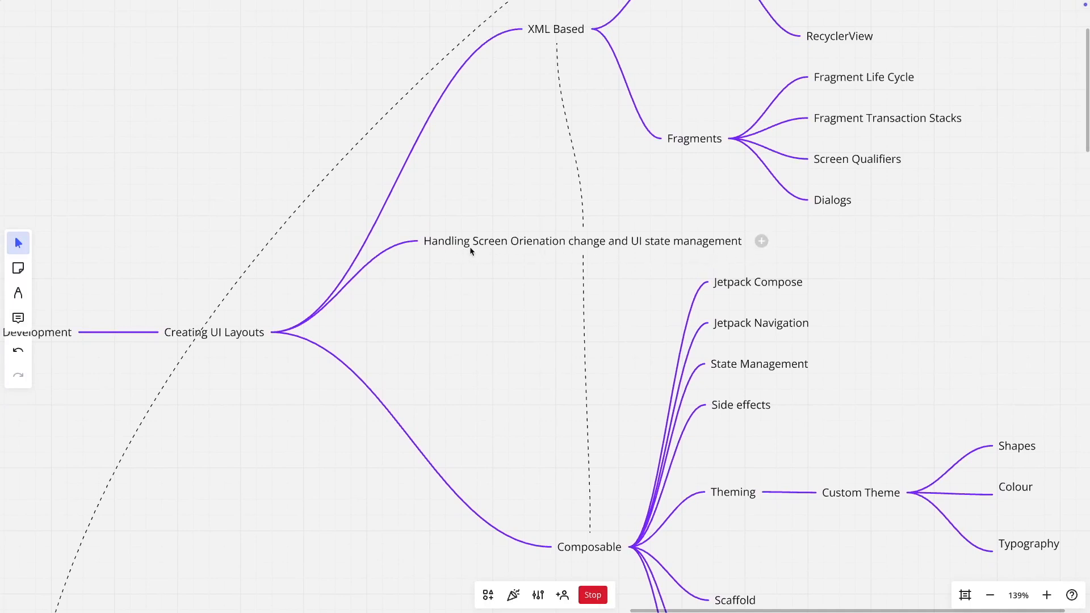
{"action": "mouse_move", "coordinate": [592, 259]}
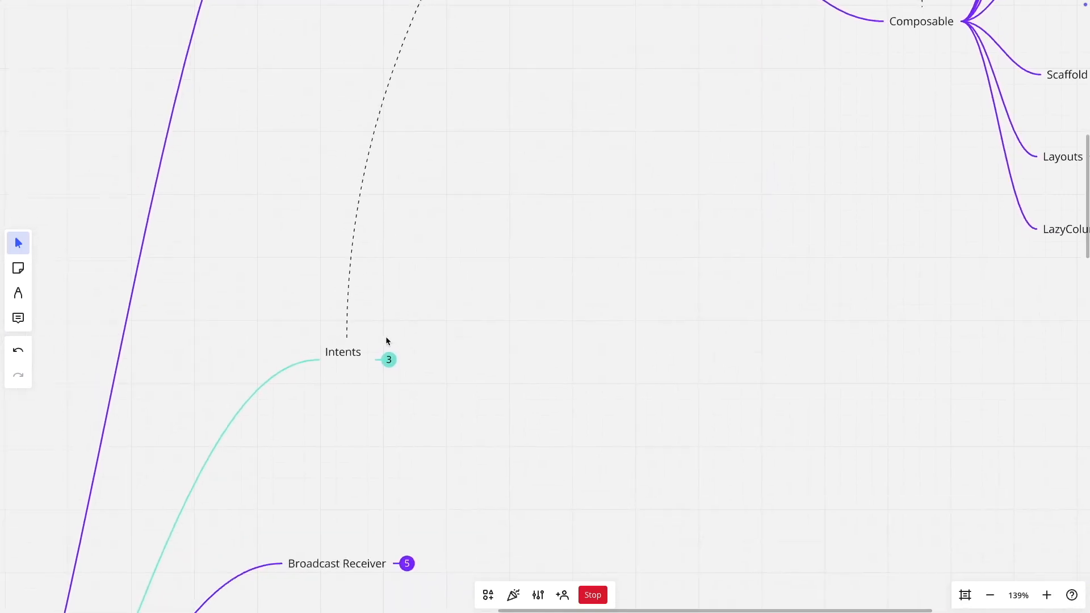
Step: Expand Intents to show Explicite Intents, Implicite Intents and Pending Intent
{"action": "left_click", "coordinate": [389, 359]}
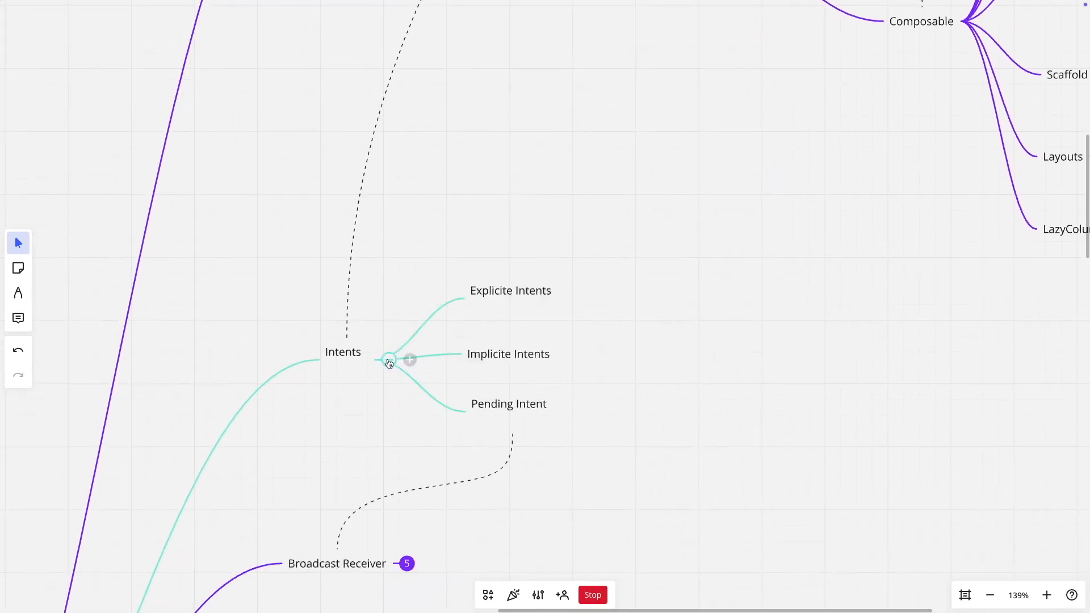
{"action": "mouse_move", "coordinate": [394, 291]}
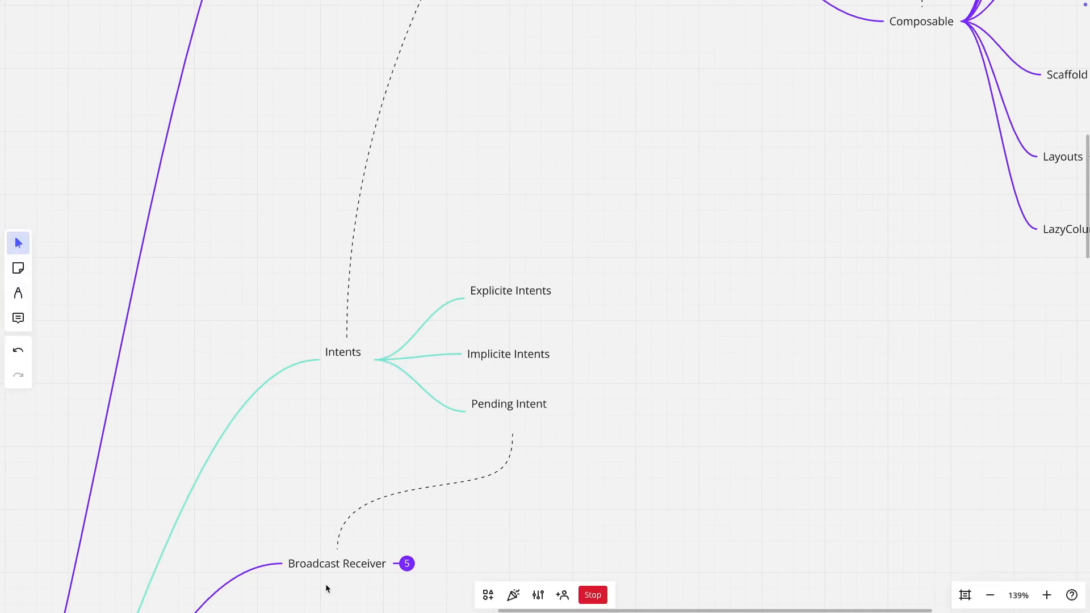
{"action": "mouse_move", "coordinate": [517, 313]}
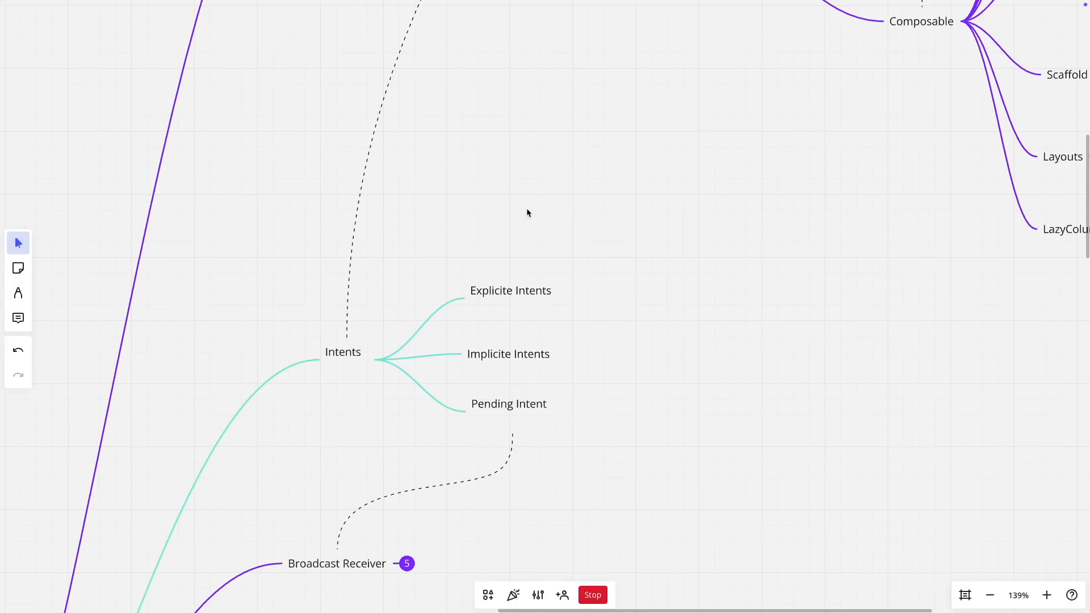
{"action": "mouse_move", "coordinate": [503, 236]}
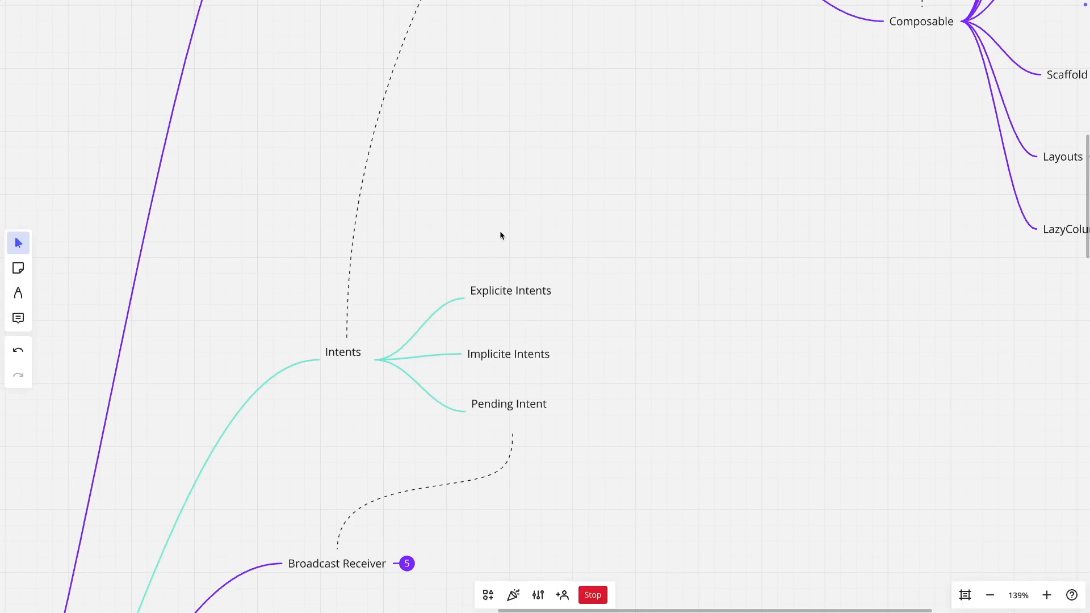
{"action": "mouse_move", "coordinate": [505, 325]}
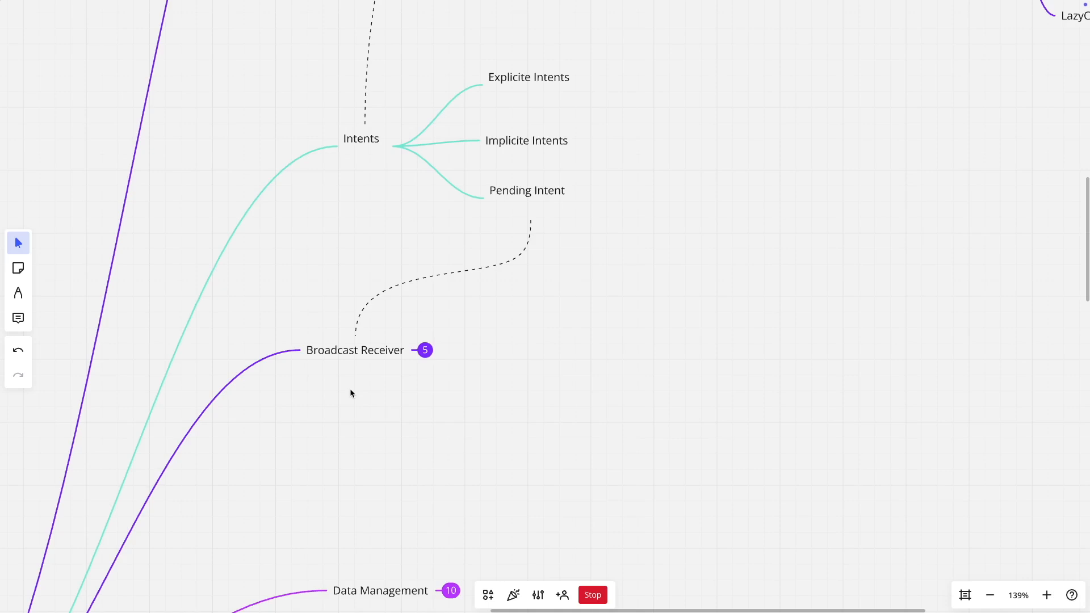
Step: Expand Broadcast Receiver, then Notifications to show In Device, On Going and Push
{"action": "left_click", "coordinate": [425, 350]}
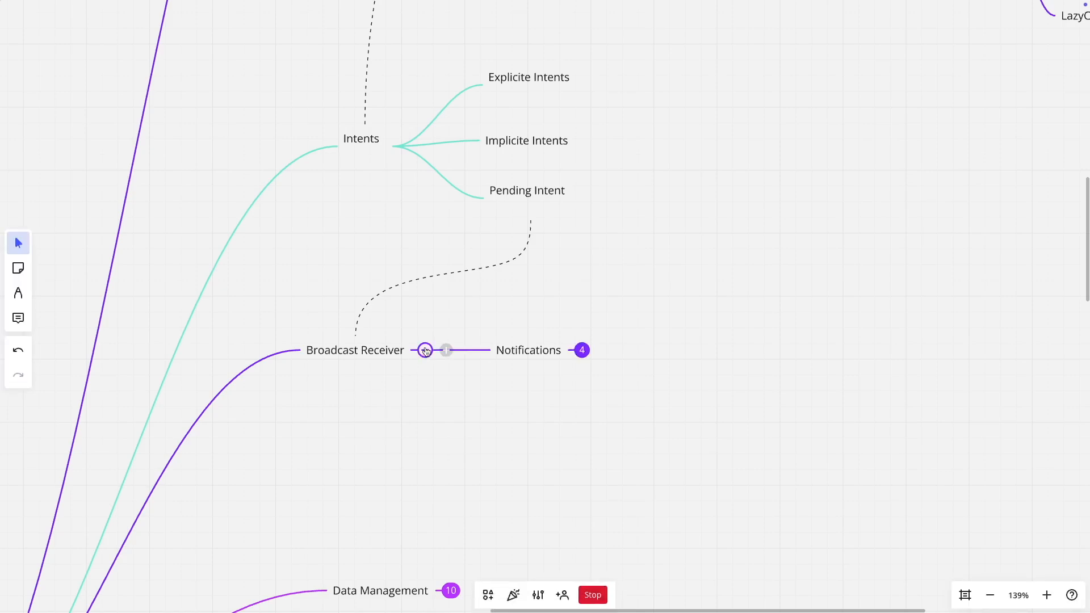
{"action": "mouse_move", "coordinate": [422, 445]}
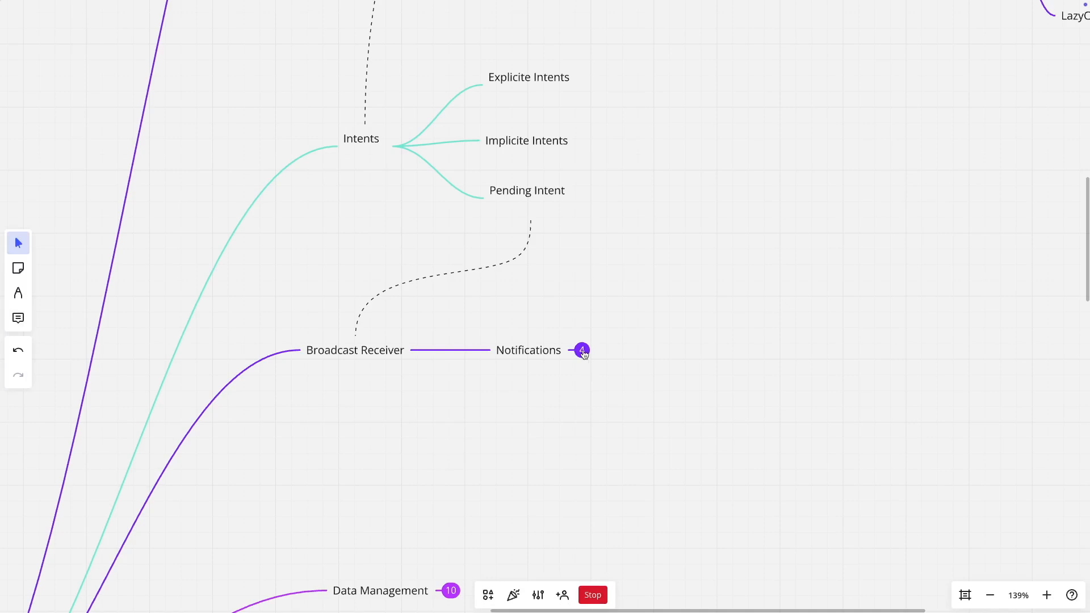
{"action": "left_click", "coordinate": [582, 350]}
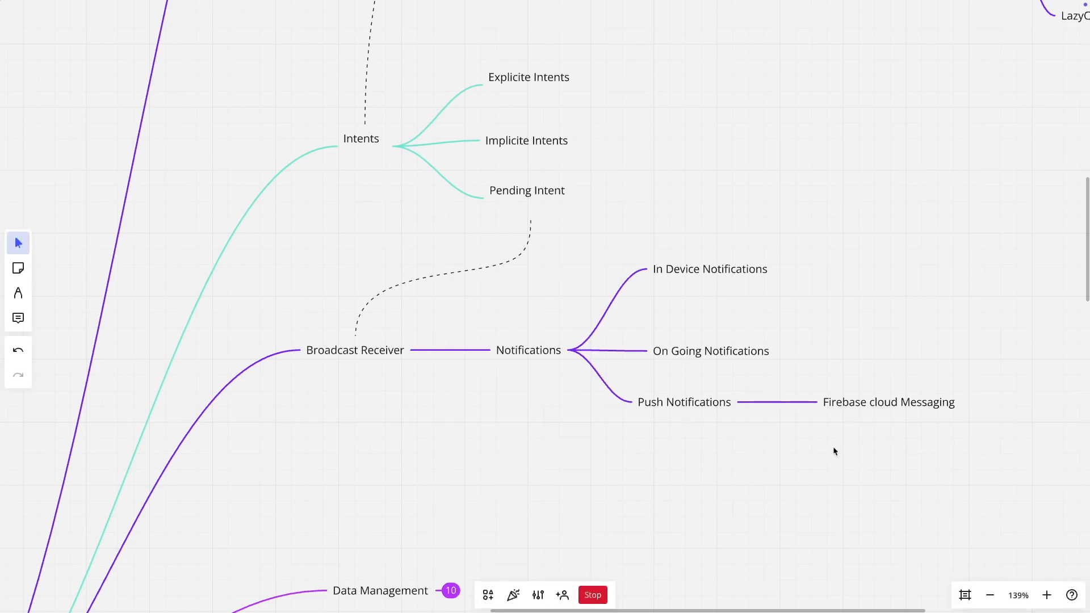
{"action": "mouse_move", "coordinate": [865, 453]}
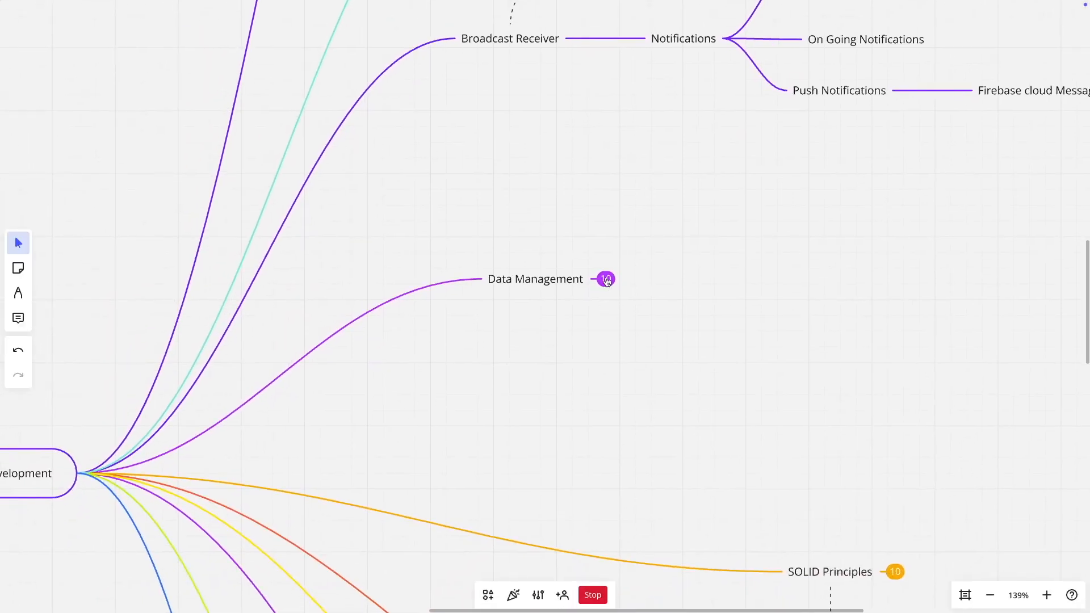
Step: Expand Data Management, then REST API Integration to show okHttp, Retrofit and Volley
{"action": "left_click", "coordinate": [605, 278]}
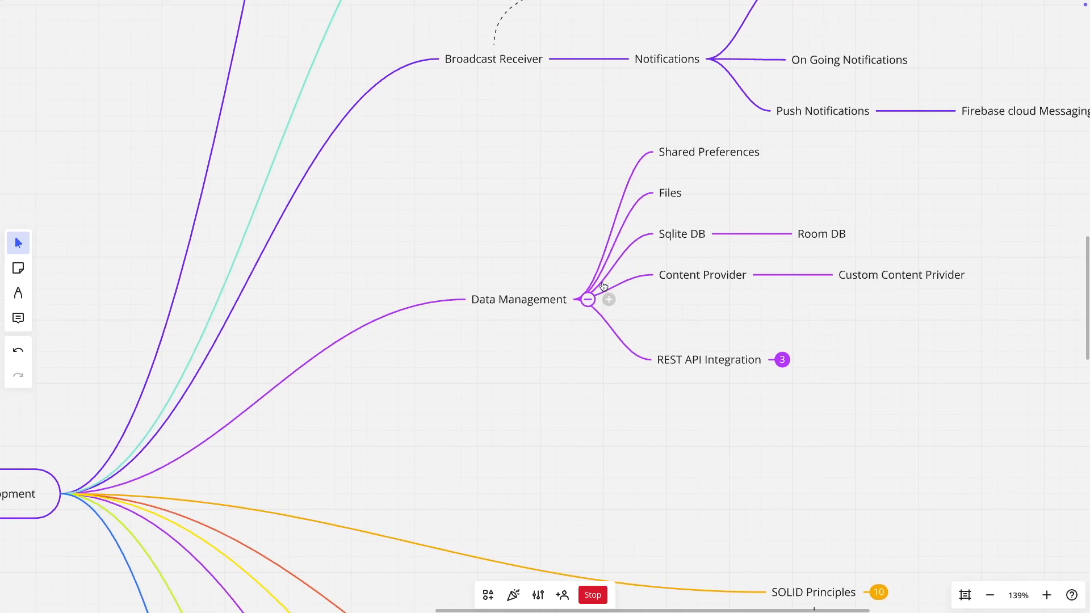
{"action": "scroll", "scroll_direction": "down", "scroll_amount": 3}
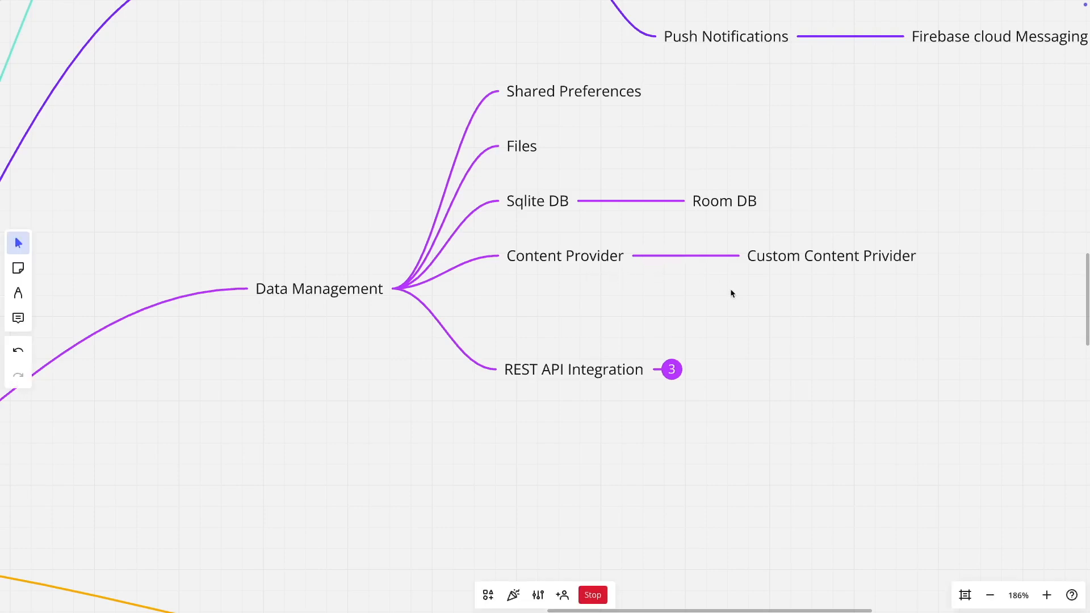
{"action": "mouse_move", "coordinate": [693, 303]}
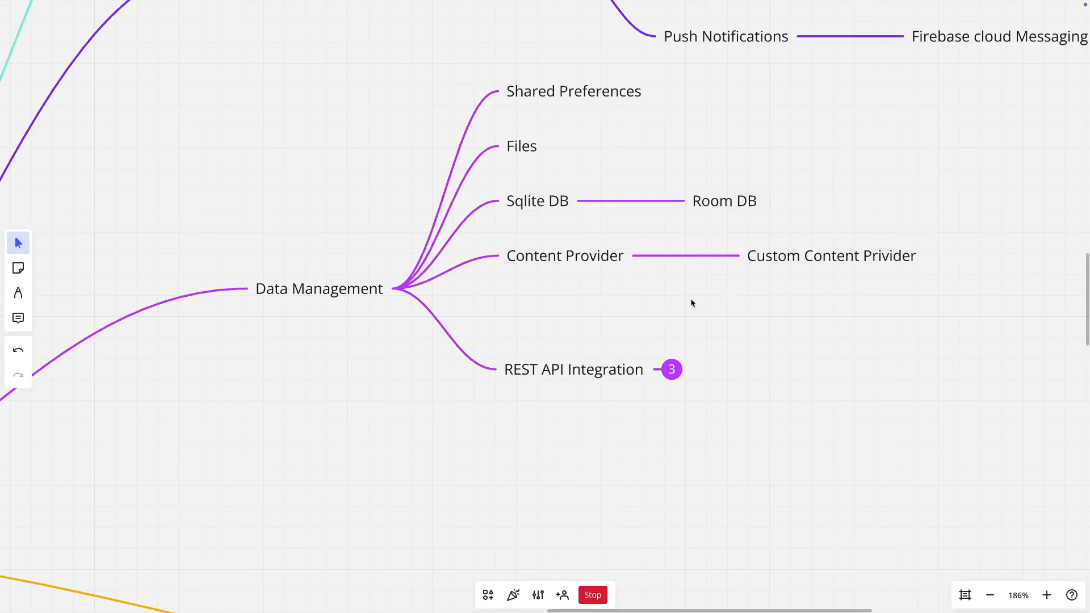
{"action": "mouse_move", "coordinate": [684, 304]}
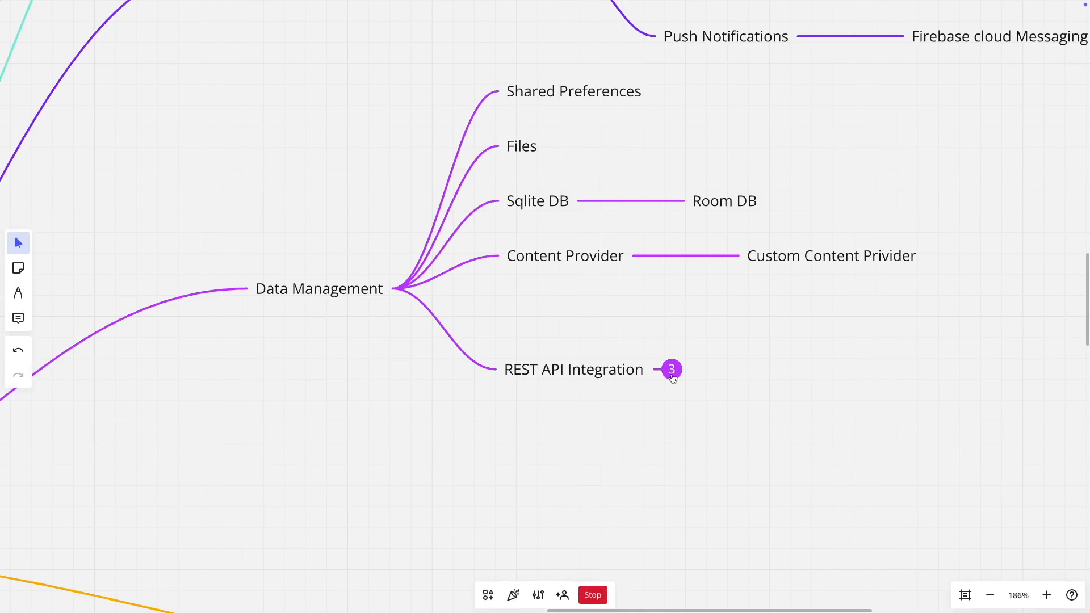
{"action": "left_click", "coordinate": [671, 369]}
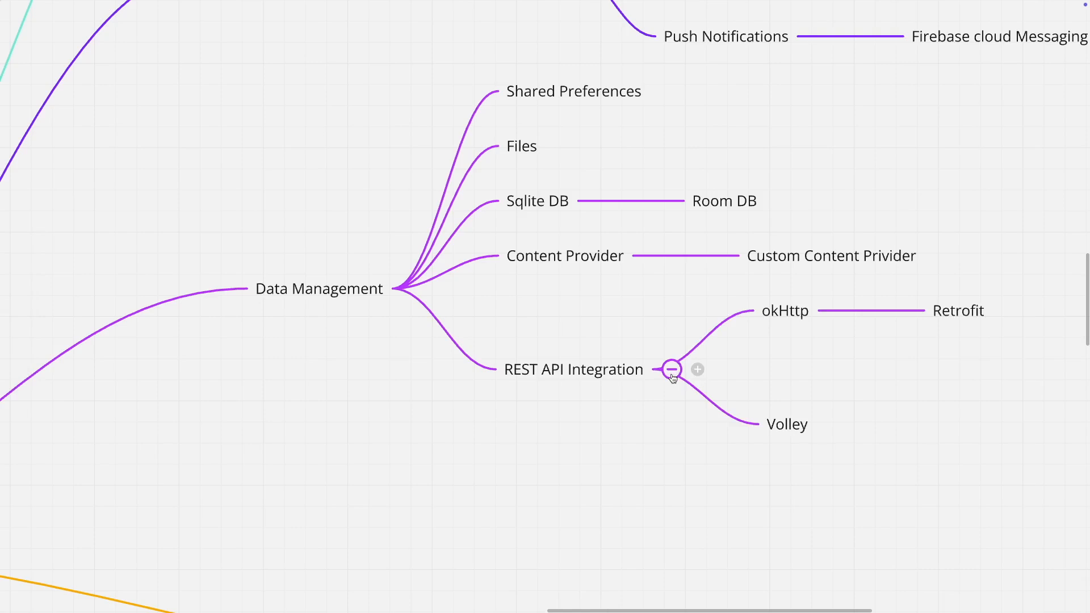
{"action": "mouse_move", "coordinate": [673, 374]}
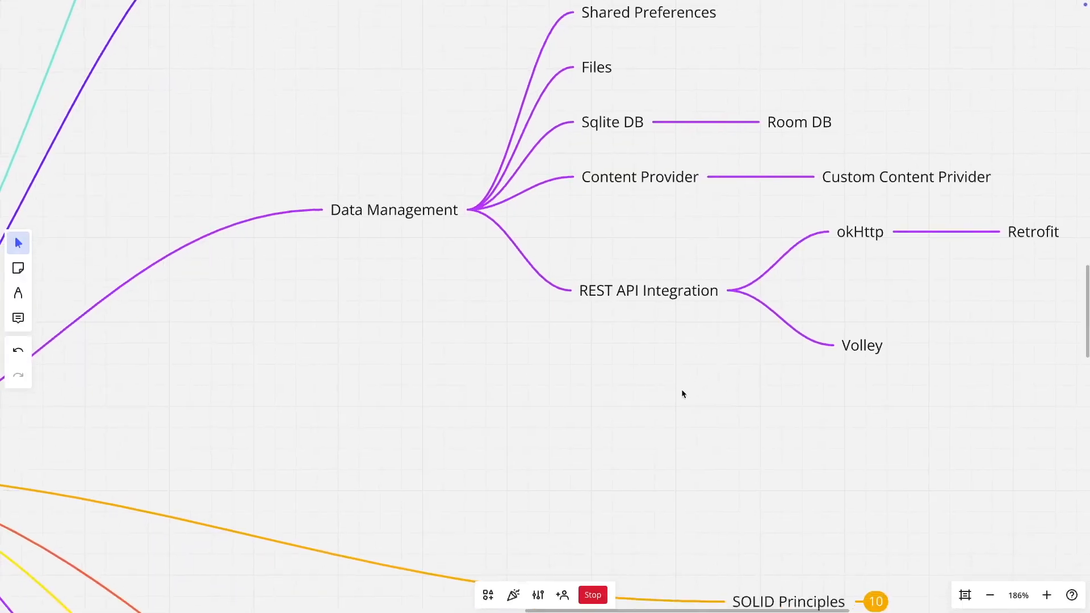
{"action": "scroll", "scroll_direction": "down", "scroll_amount": 3}
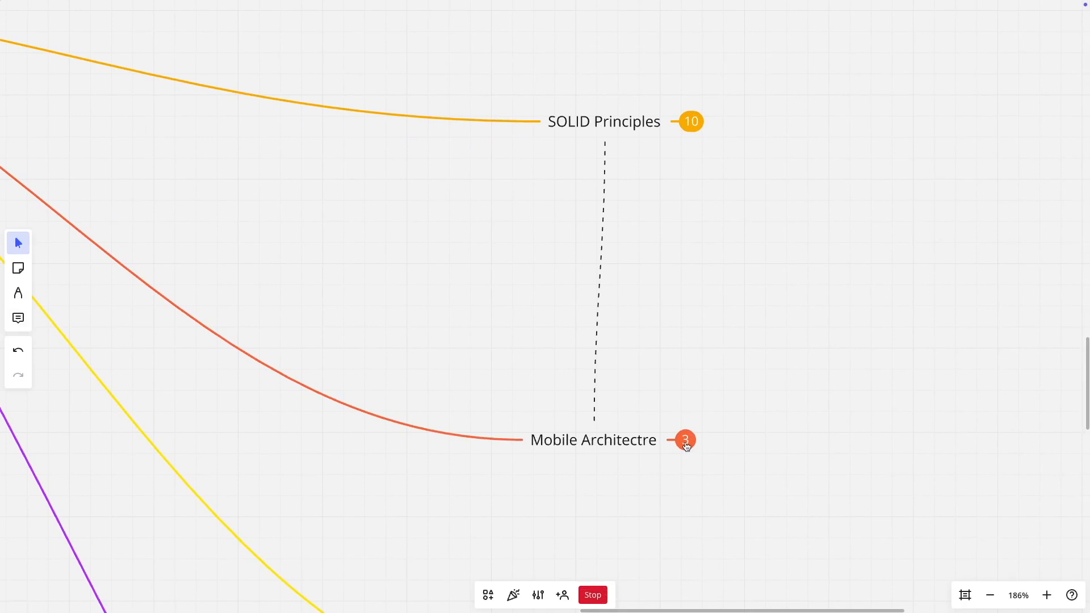
Step: Expand Mobile Architectre to show MVC, MVP and MVVM
{"action": "left_click", "coordinate": [685, 439]}
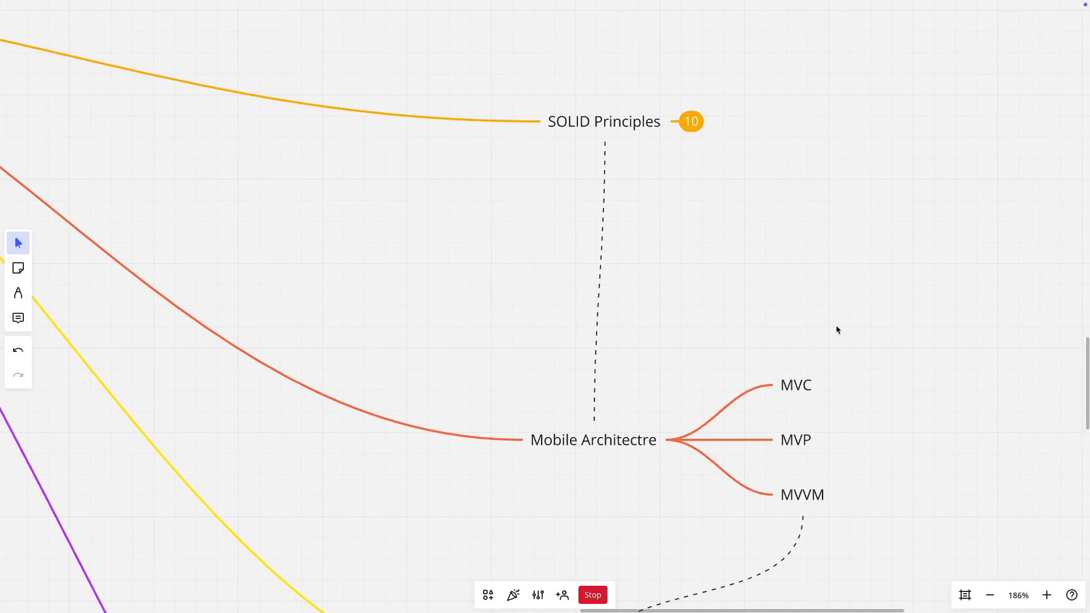
{"action": "mouse_move", "coordinate": [794, 510]}
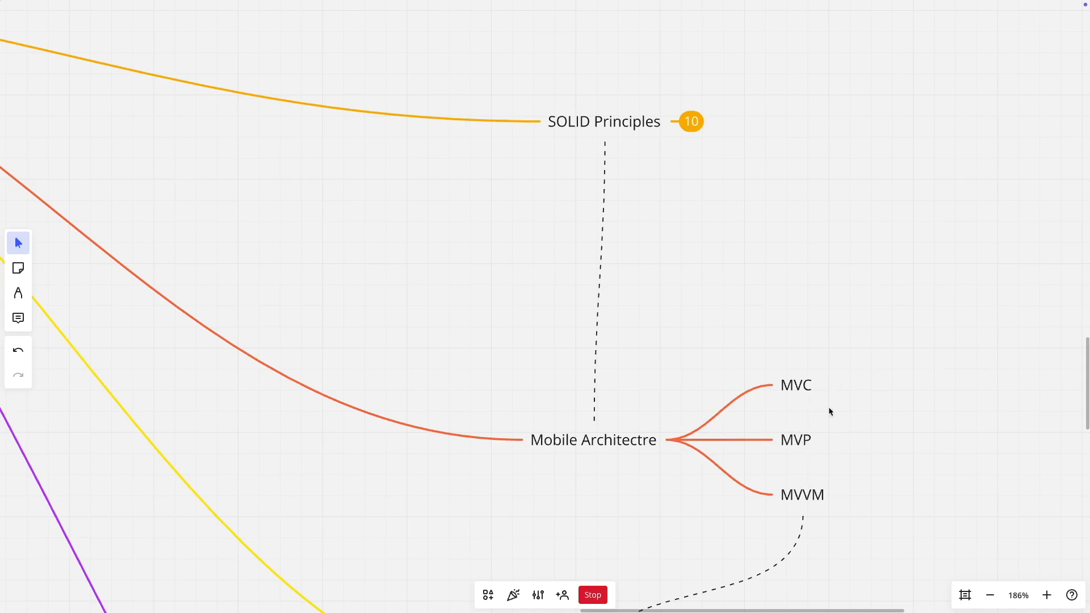
{"action": "mouse_move", "coordinate": [860, 335]}
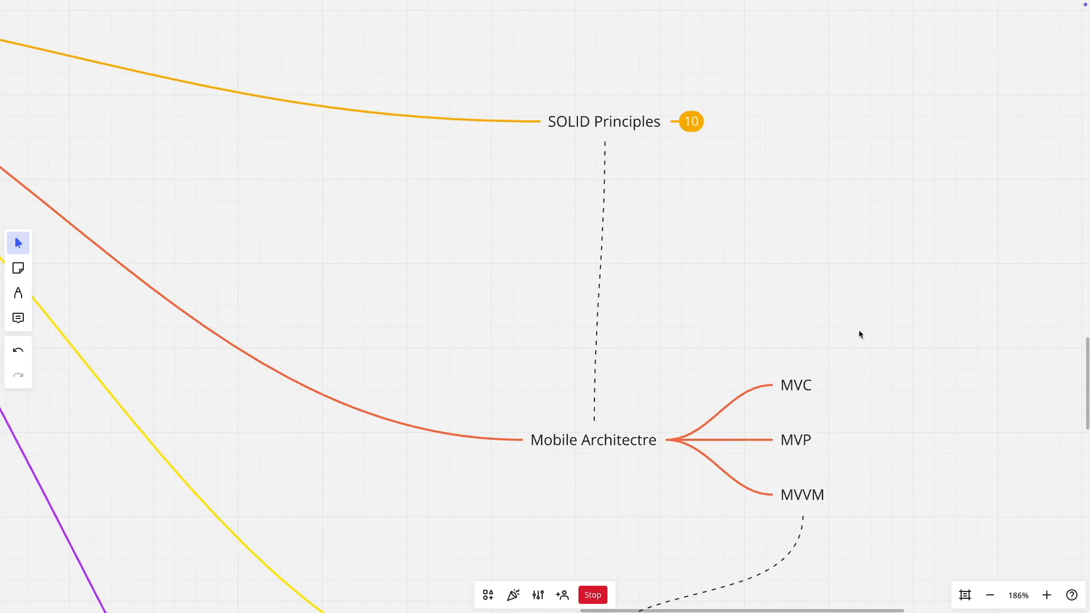
{"action": "mouse_move", "coordinate": [725, 140]}
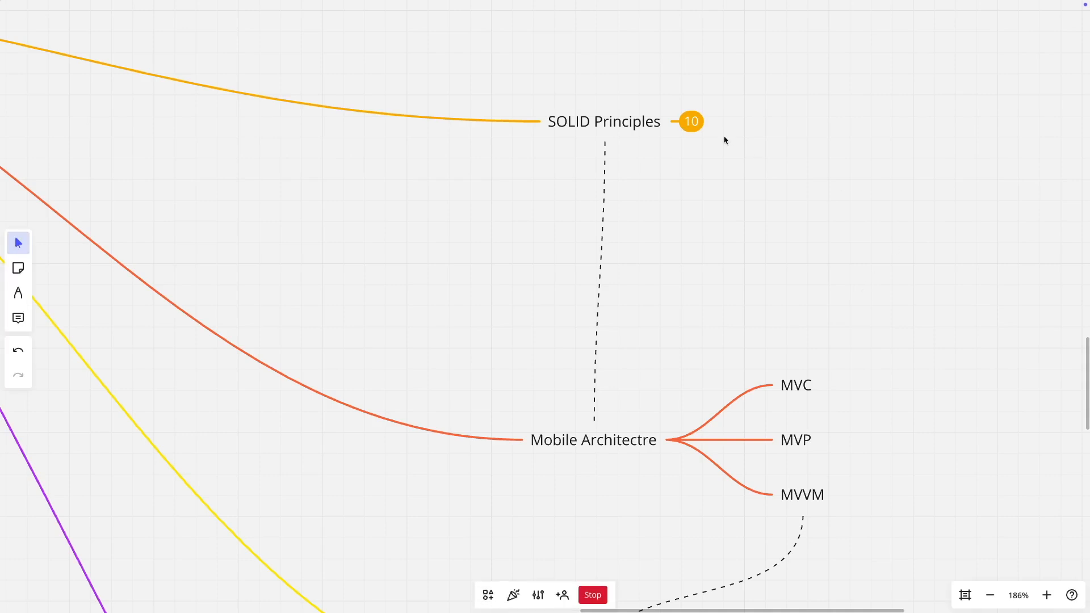
Step: Expand SOLID Principles, then Dependency Injections to show Basics of DI and DI in Android
{"action": "left_click", "coordinate": [691, 121]}
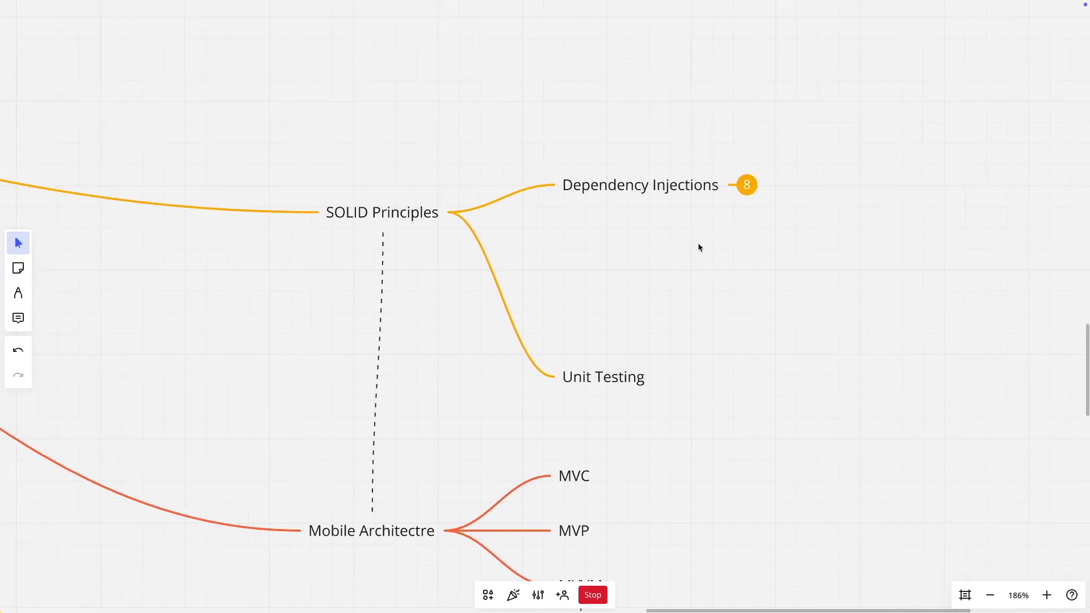
{"action": "mouse_move", "coordinate": [492, 213]}
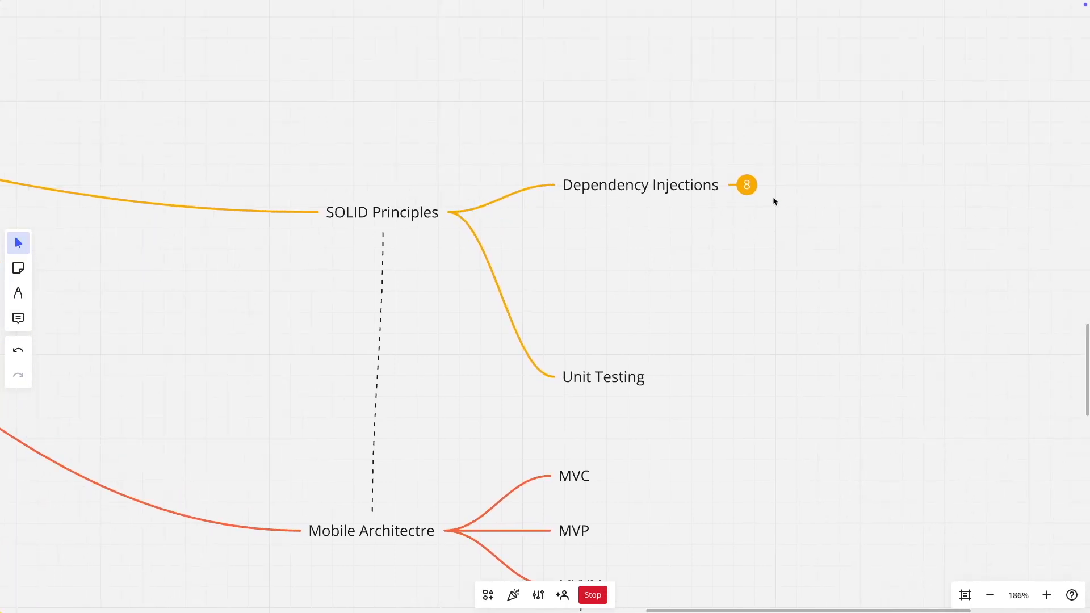
{"action": "left_click", "coordinate": [746, 185]}
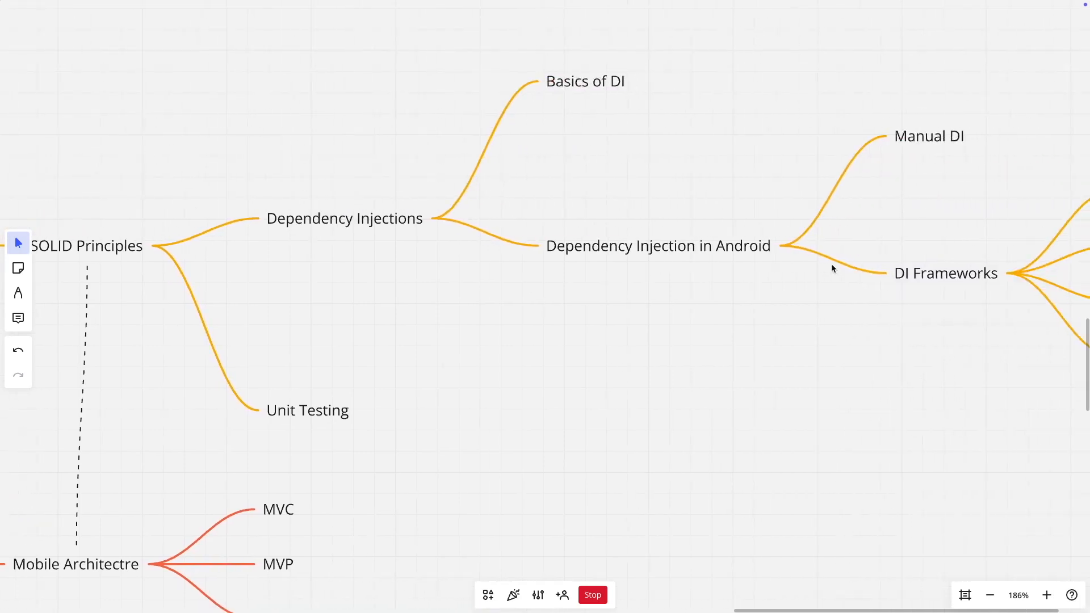
{"action": "mouse_move", "coordinate": [912, 226]}
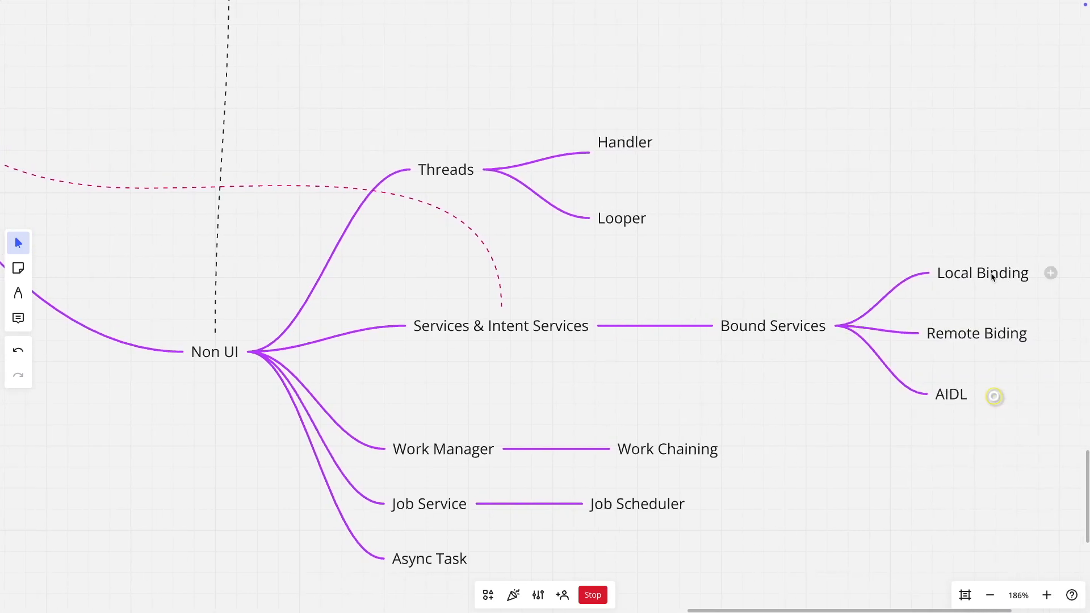
Step: Expand Bound Services under Non UI to show Local Binding, Remote Biding and AIDL
{"action": "left_click", "coordinate": [995, 396]}
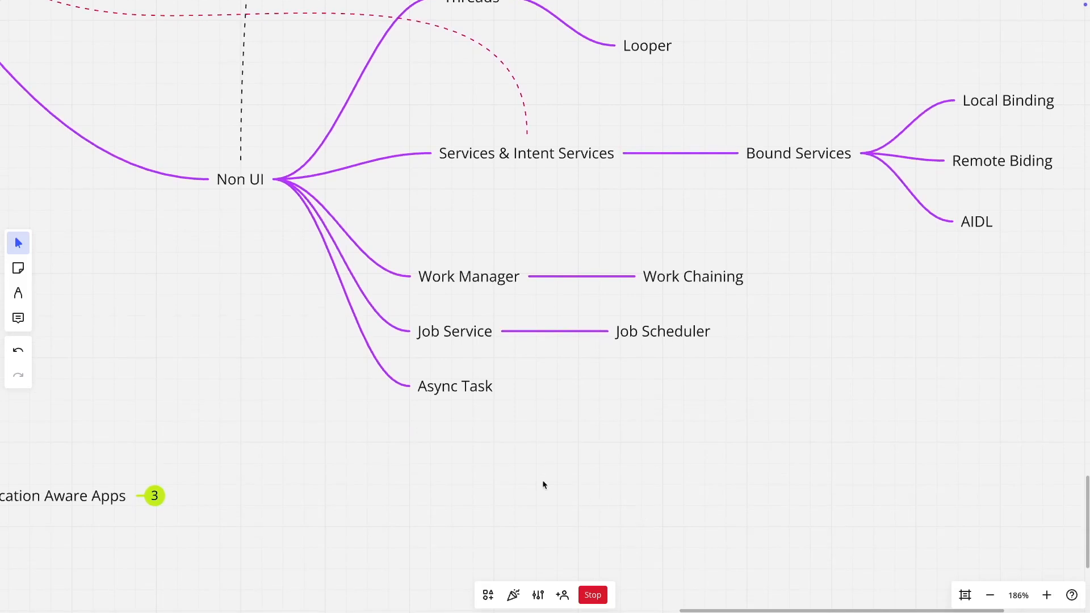
{"action": "mouse_move", "coordinate": [391, 407]}
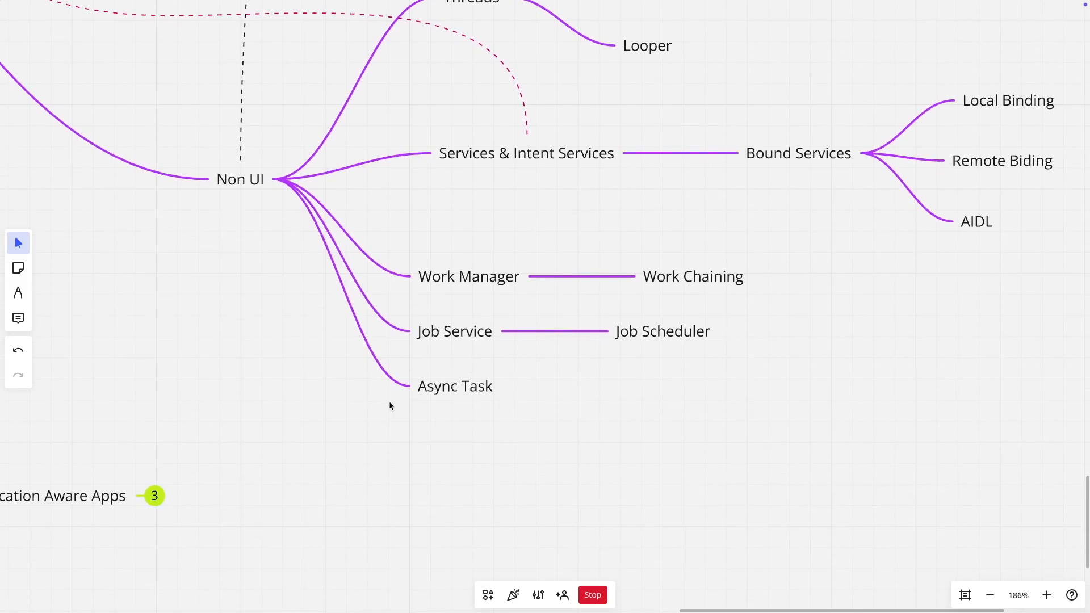
{"action": "mouse_move", "coordinate": [466, 423]}
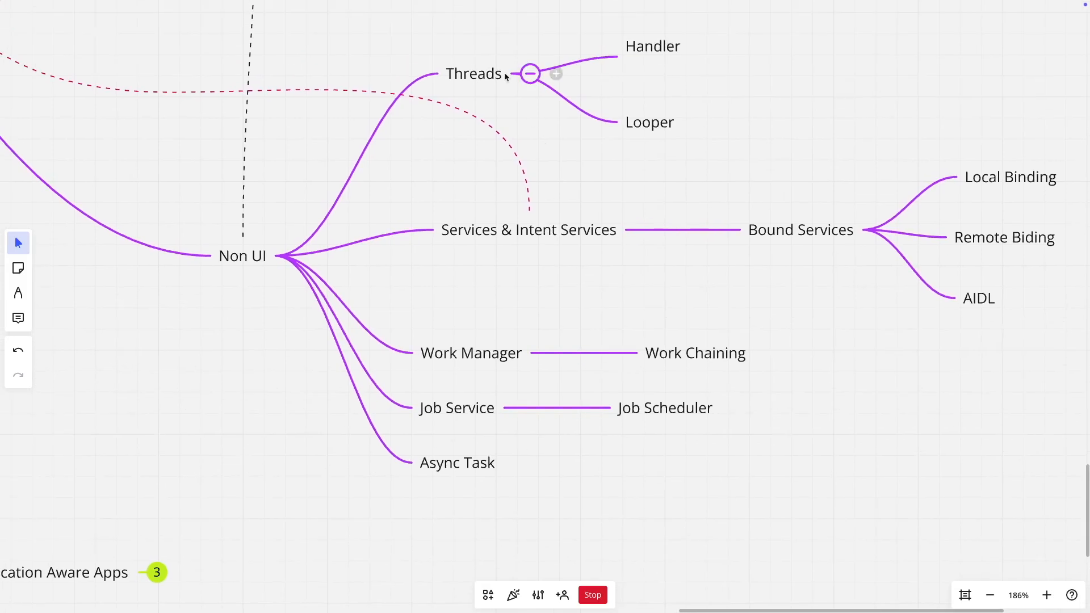
{"action": "mouse_move", "coordinate": [411, 420]}
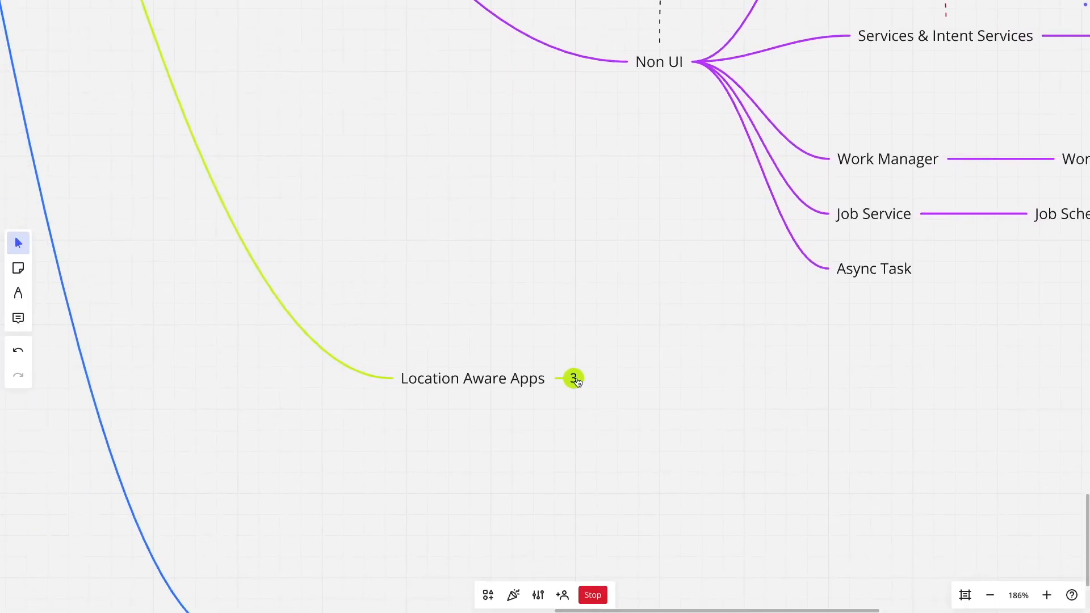
Step: Open Location Aware Apps into Fetching Location, Geocoding and Reverse Geocoding
{"action": "left_click", "coordinate": [573, 378]}
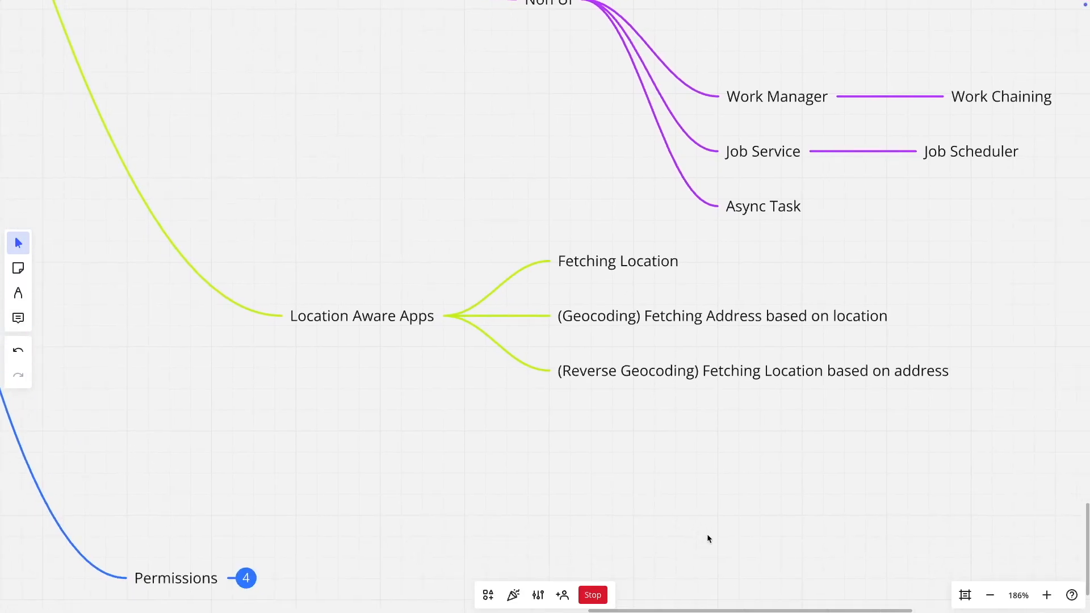
{"action": "mouse_move", "coordinate": [741, 334]}
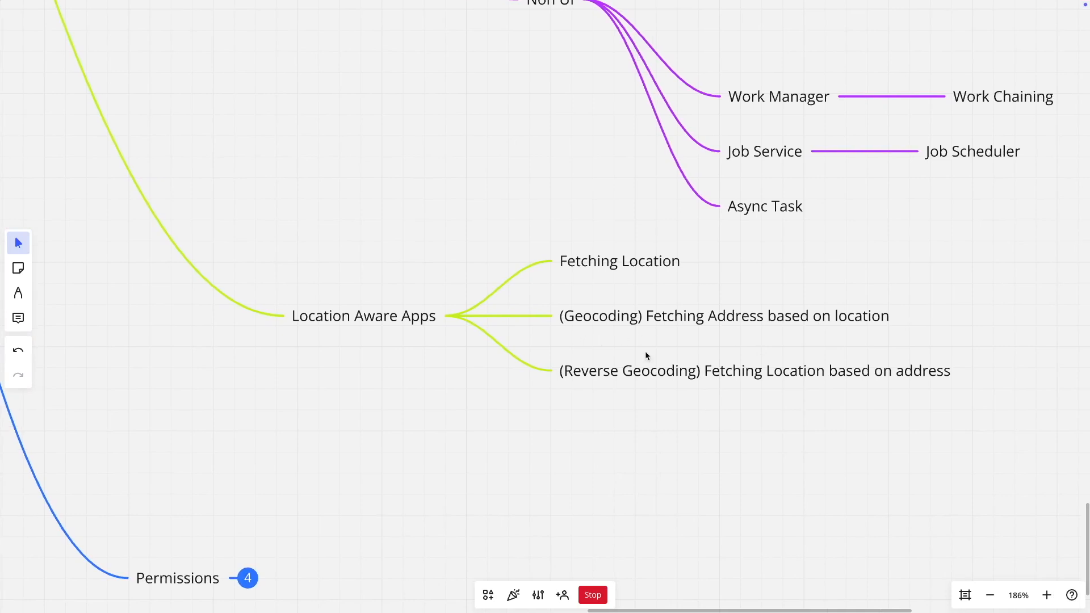
{"action": "mouse_move", "coordinate": [930, 391]}
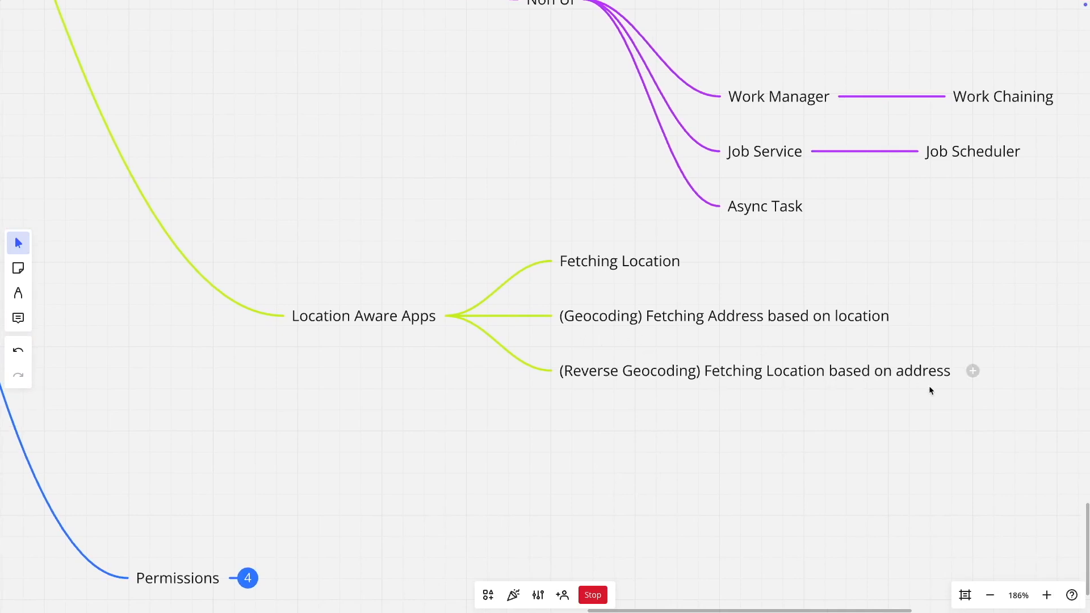
{"action": "mouse_move", "coordinate": [647, 404]}
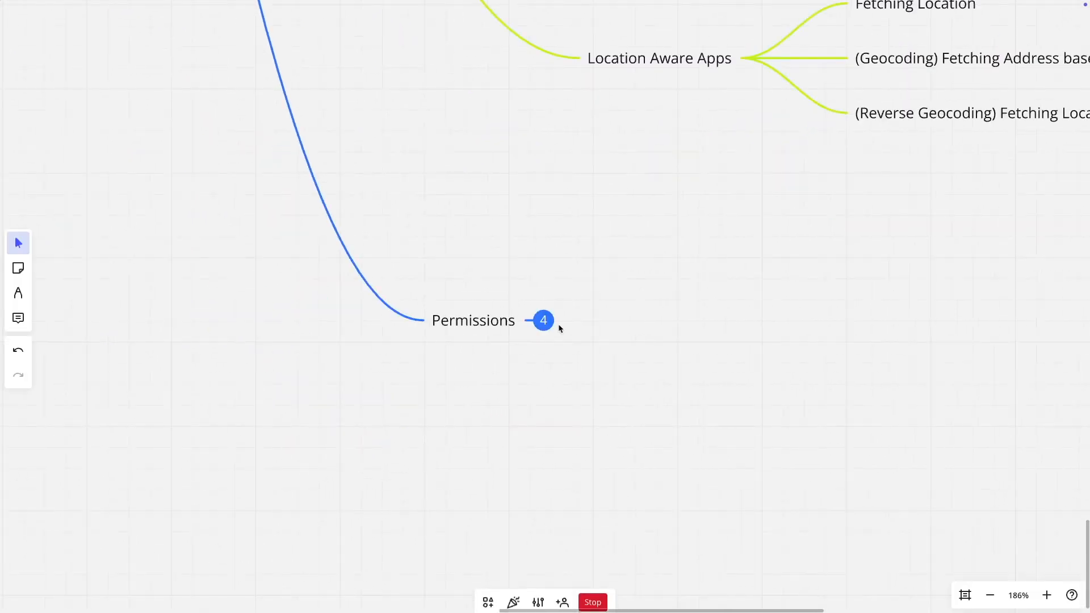
Step: Reveal Permission Grants and Rejections, Permission Groups, Dangerous and Normal Permissions under Permissions
{"action": "left_click", "coordinate": [543, 320]}
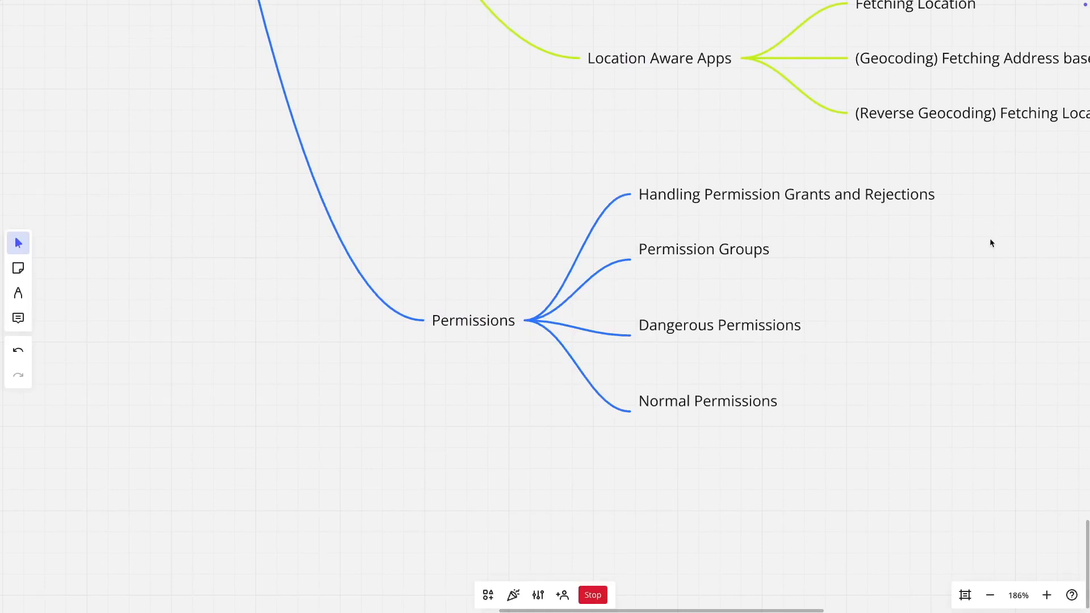
{"action": "mouse_move", "coordinate": [859, 308]}
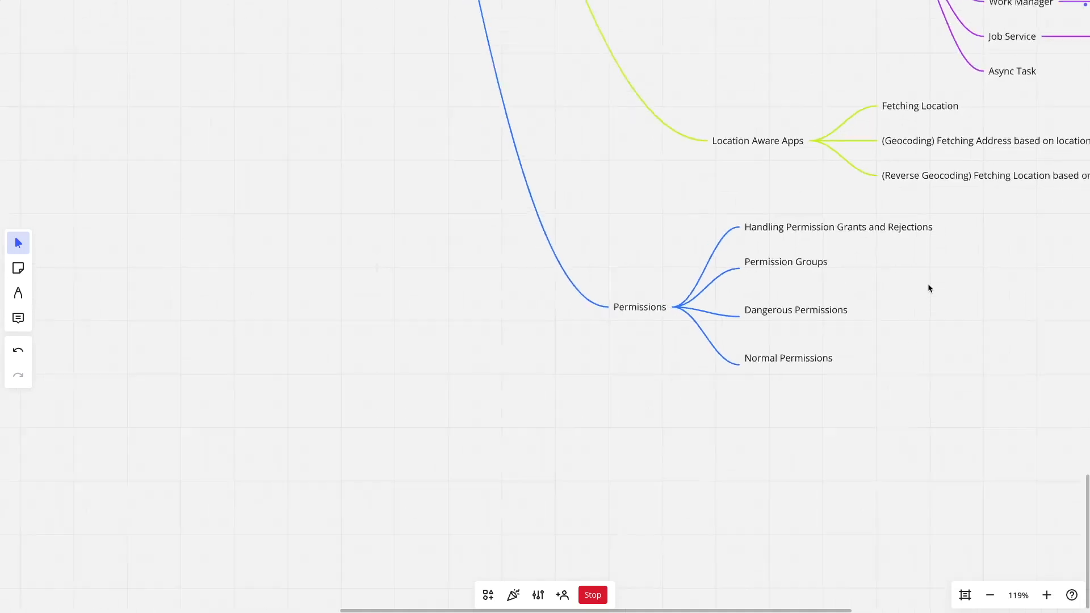
Step: Zoom out on the board until every expanded branch of the mind map is visible
{"action": "scroll", "scroll_direction": "down", "scroll_amount": 3}
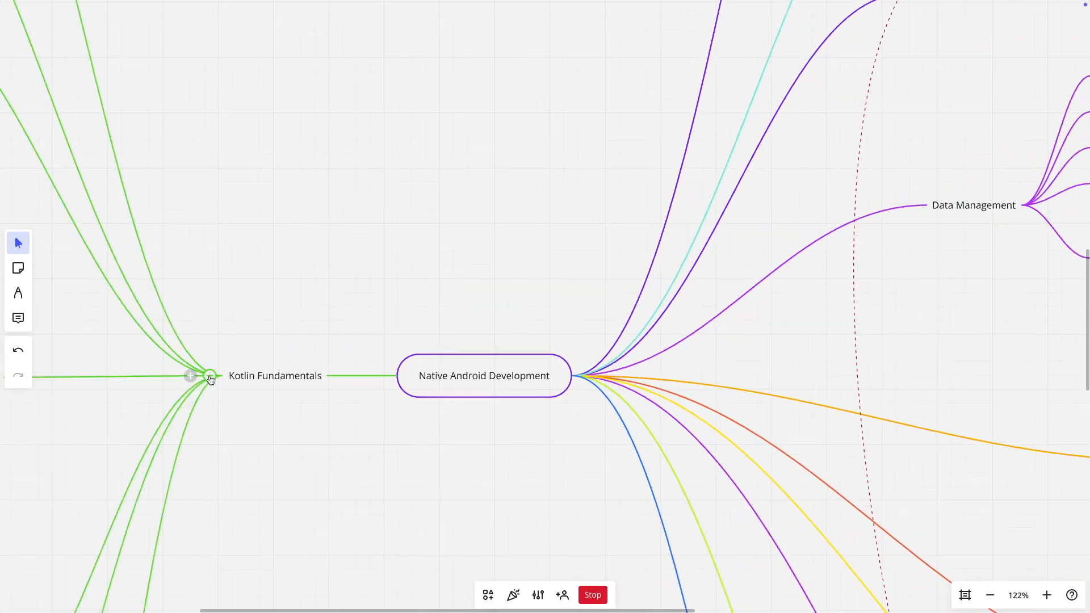
{"action": "scroll", "scroll_direction": "down", "scroll_amount": 3}
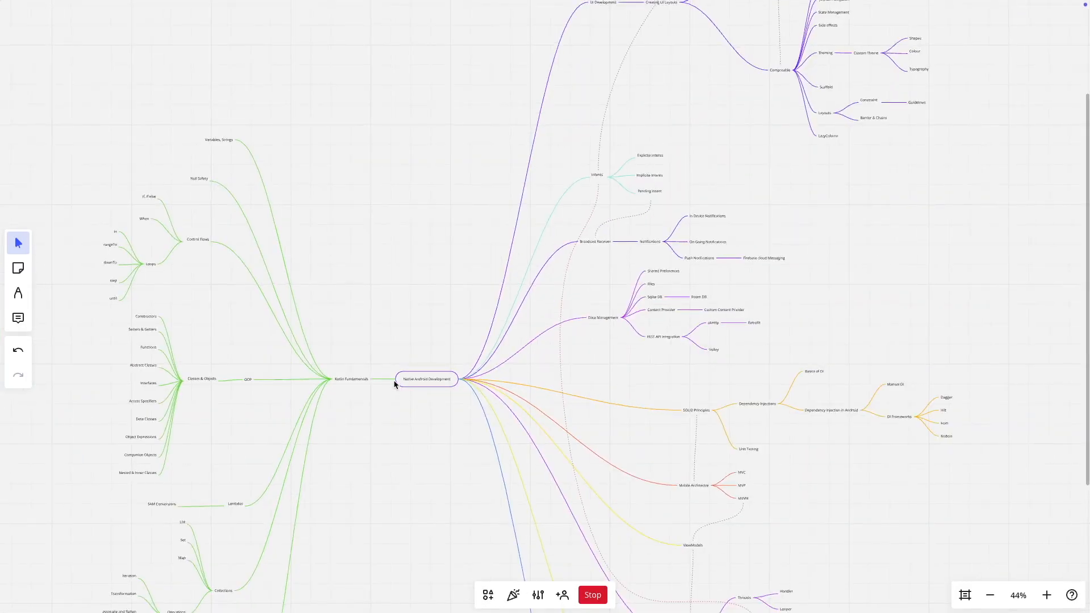